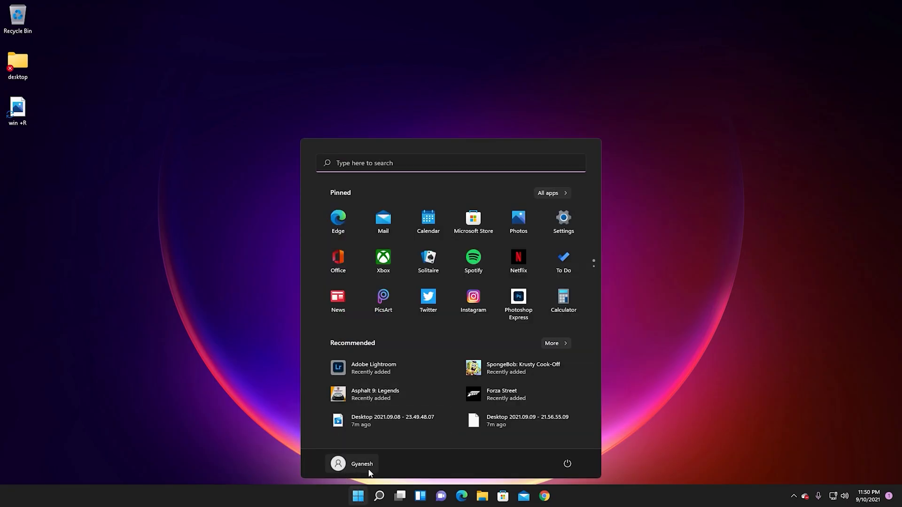
Search for and launch Adobe Premiere Pro 2021, opening the 'How to speed up Windows 11' project.
type("a")
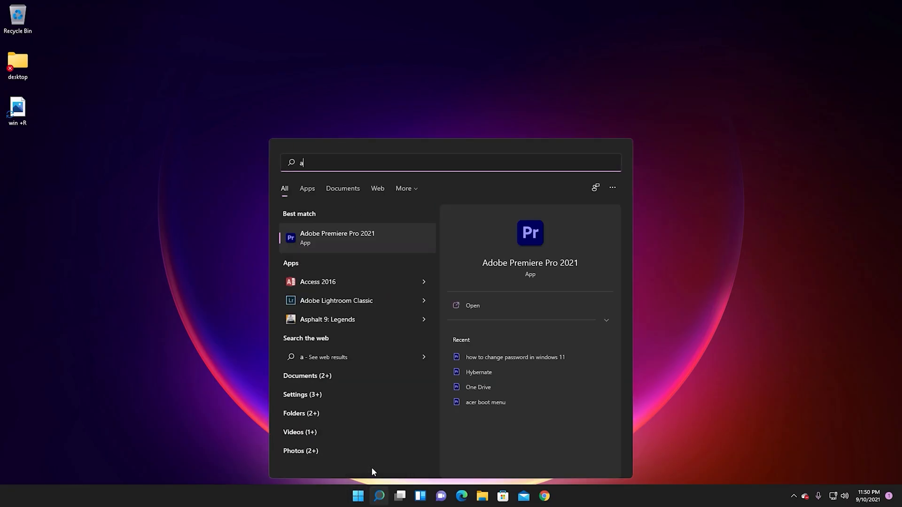
type("dob")
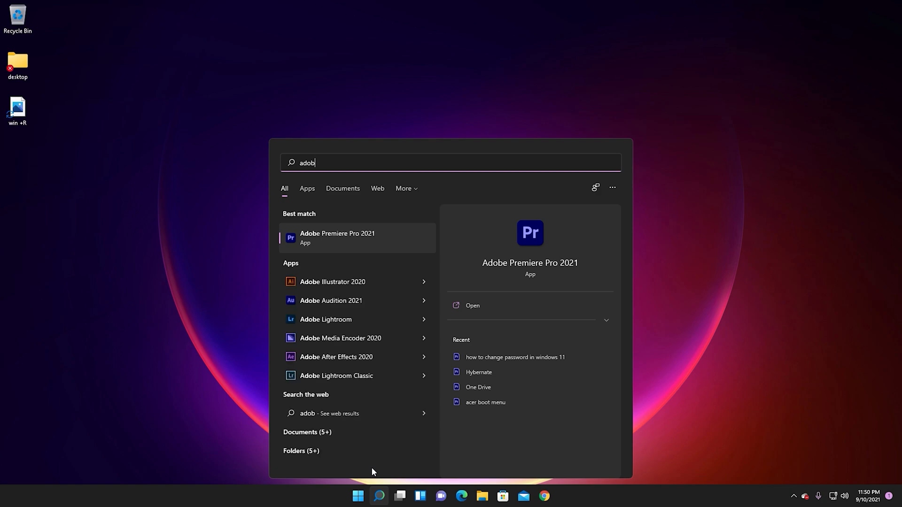
left_click(338, 237)
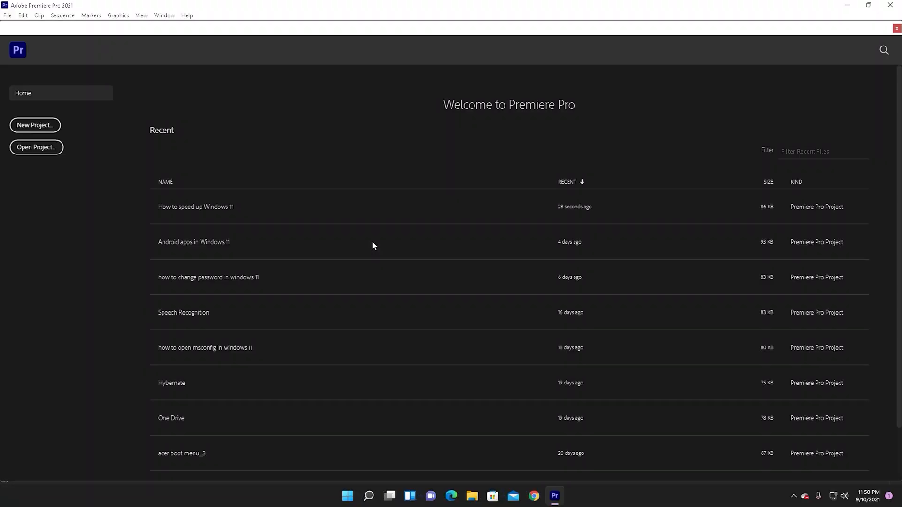
double_click(195, 207)
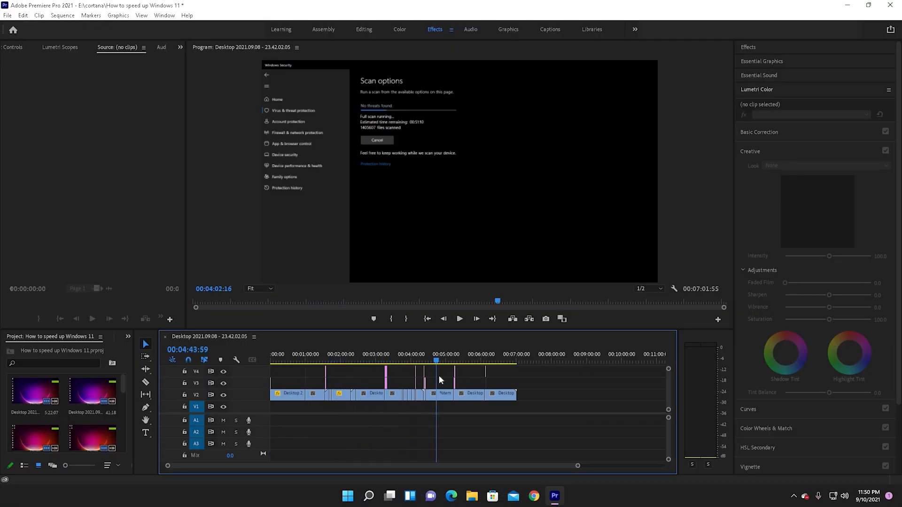
Open the Windows Settings app and scroll its page list.
left_click(466, 361)
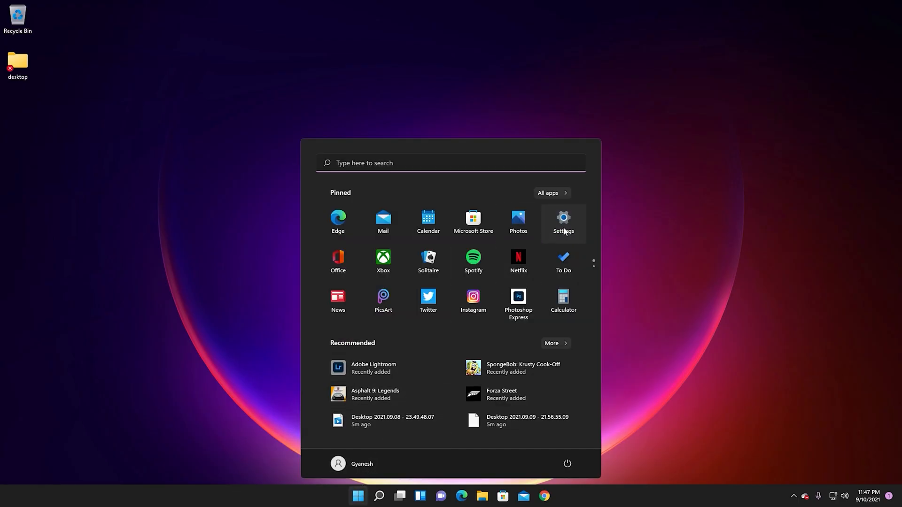
left_click(562, 221)
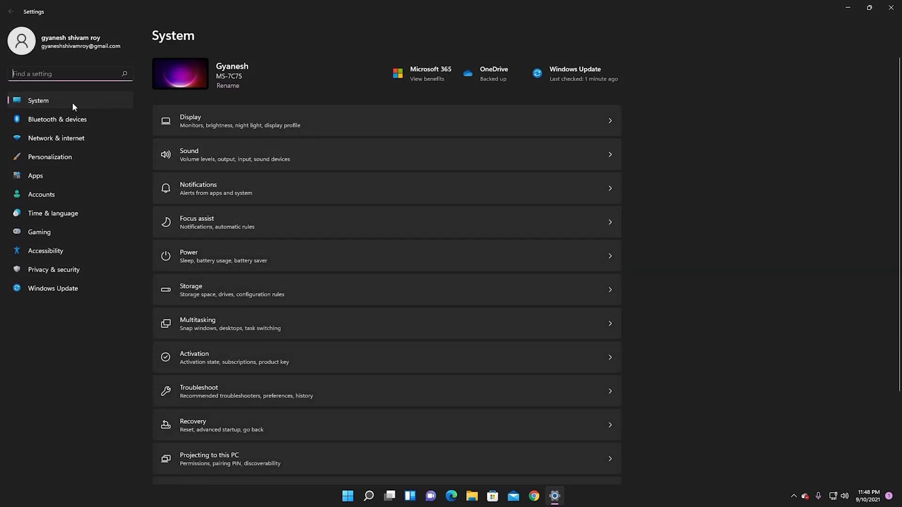
scroll("down", 3)
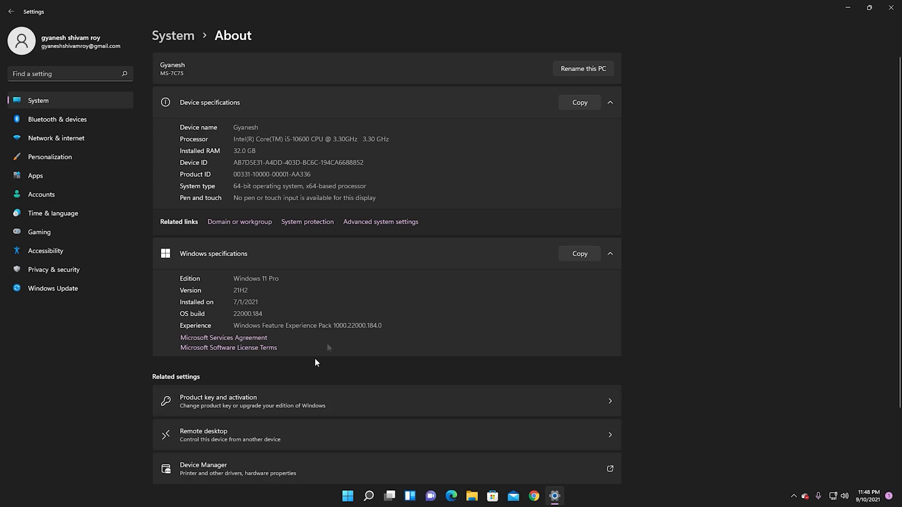
mouse_move(314, 310)
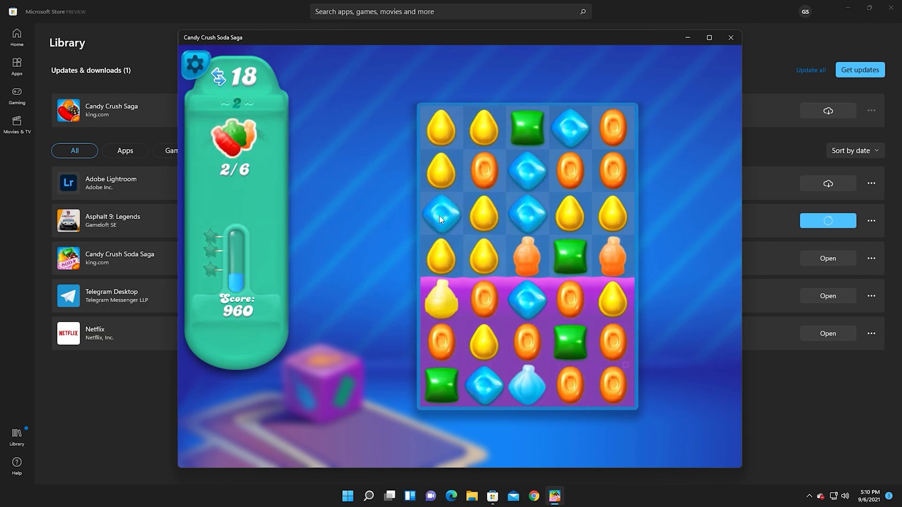
left_click(441, 213)
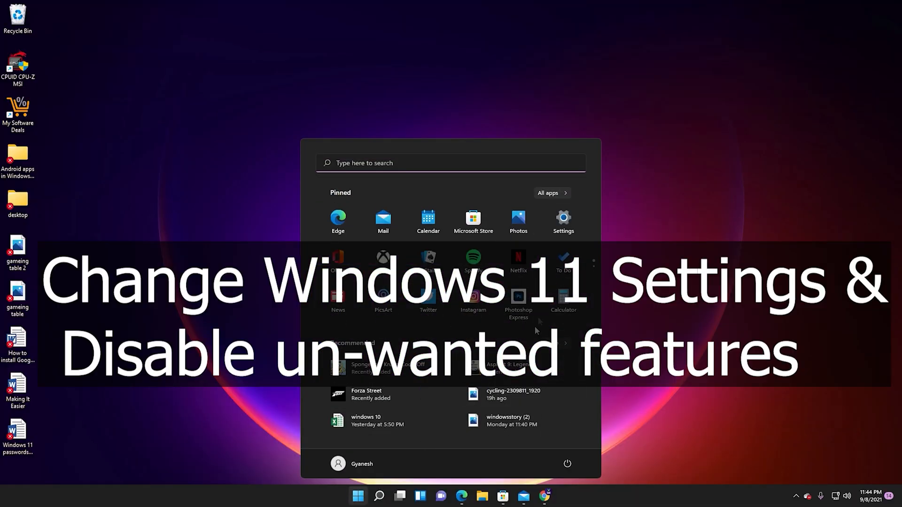
Open Settings, go to Privacy & security, and browse the For developers page.
left_click(562, 221)
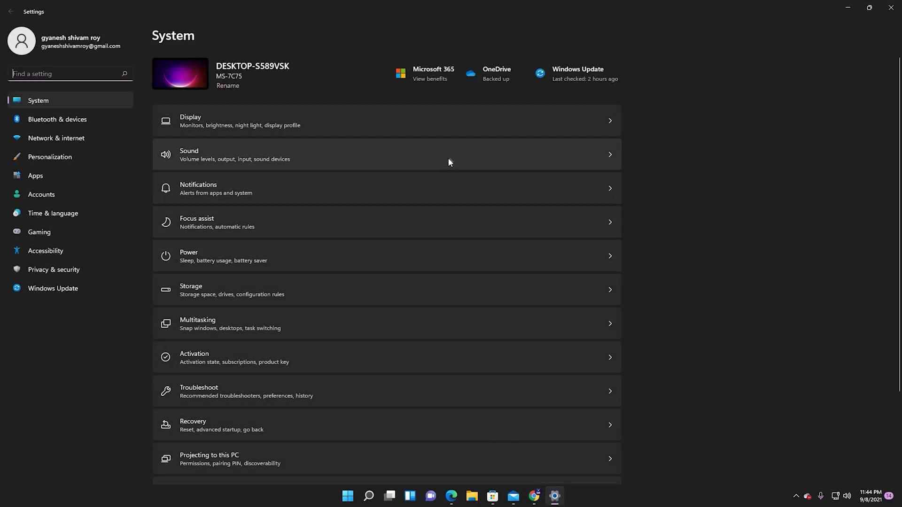
scroll("down", 3)
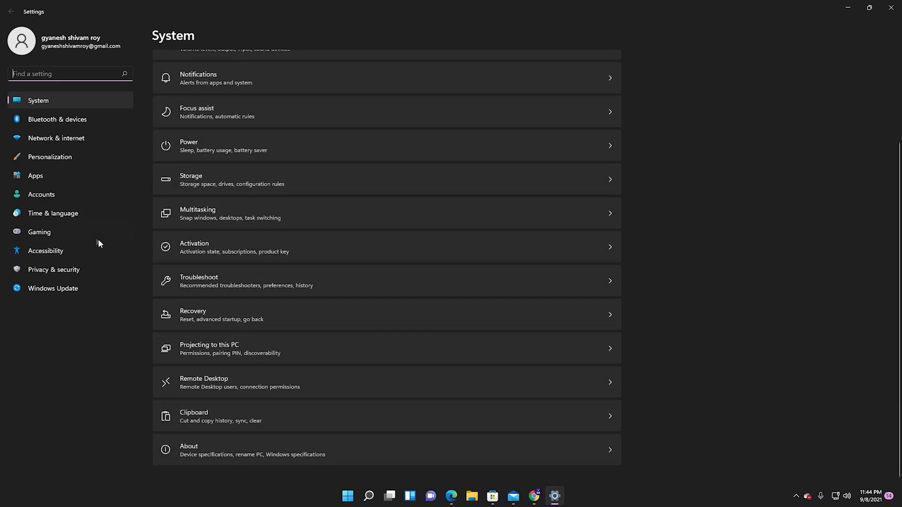
left_click(53, 274)
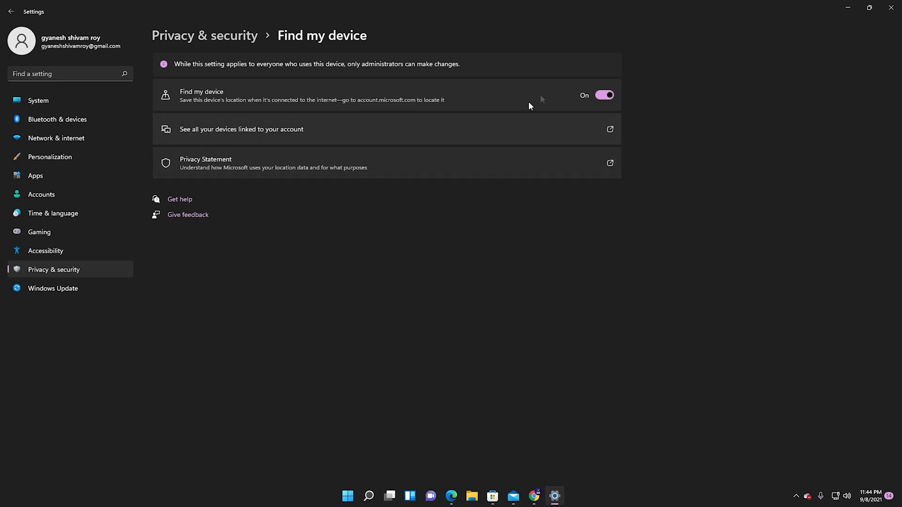
left_click(604, 95)
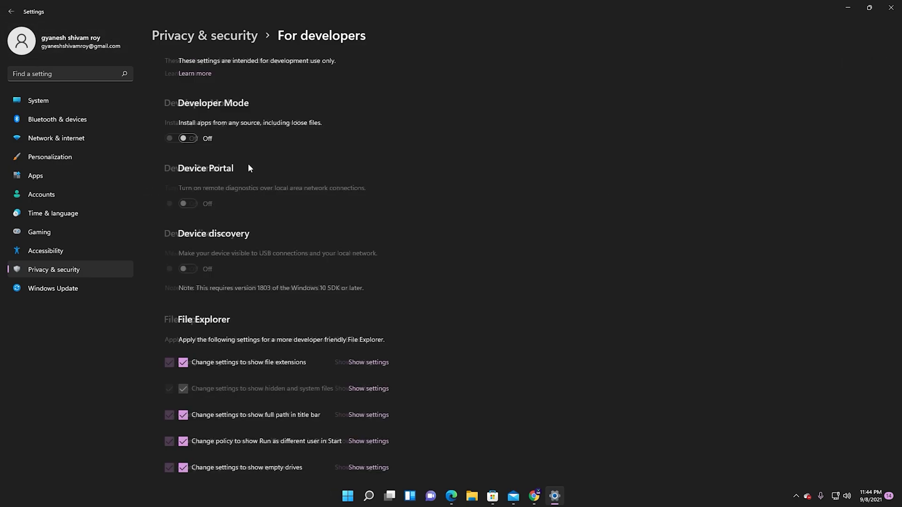
scroll("down", 3)
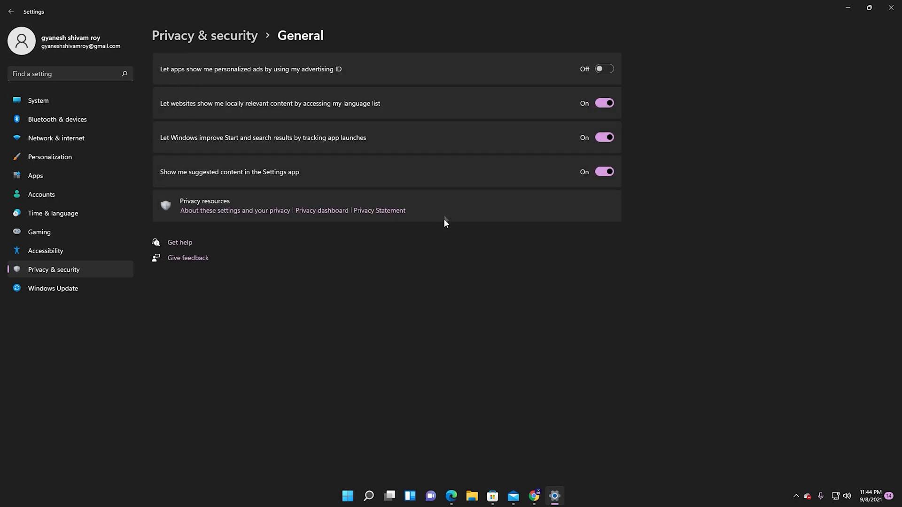
mouse_move(497, 167)
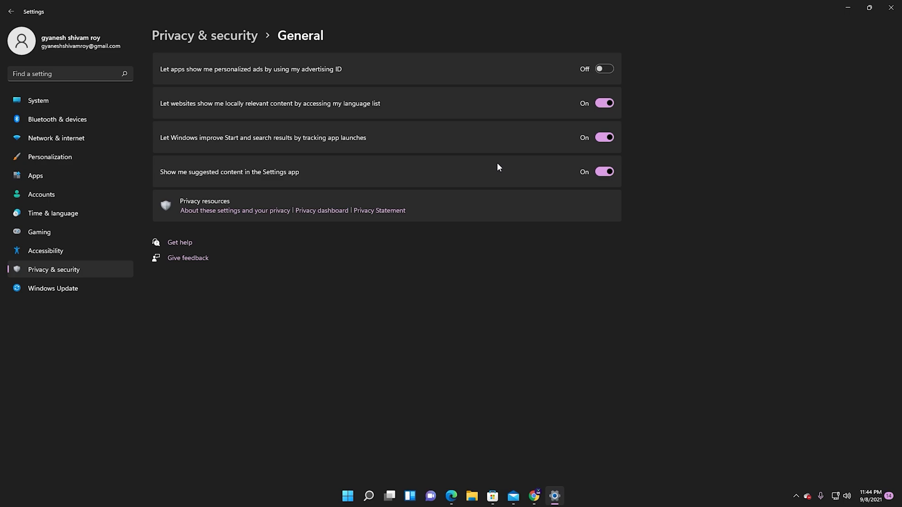
mouse_move(505, 167)
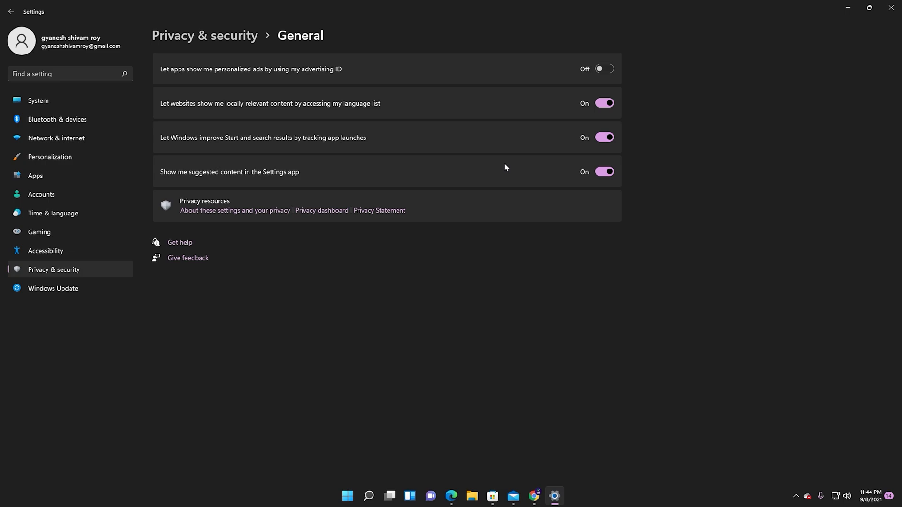
mouse_move(517, 164)
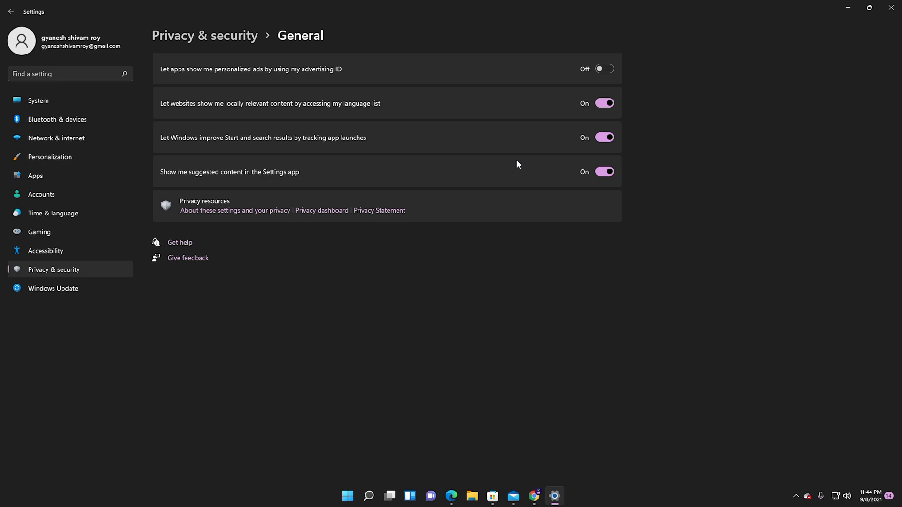
mouse_move(218, 62)
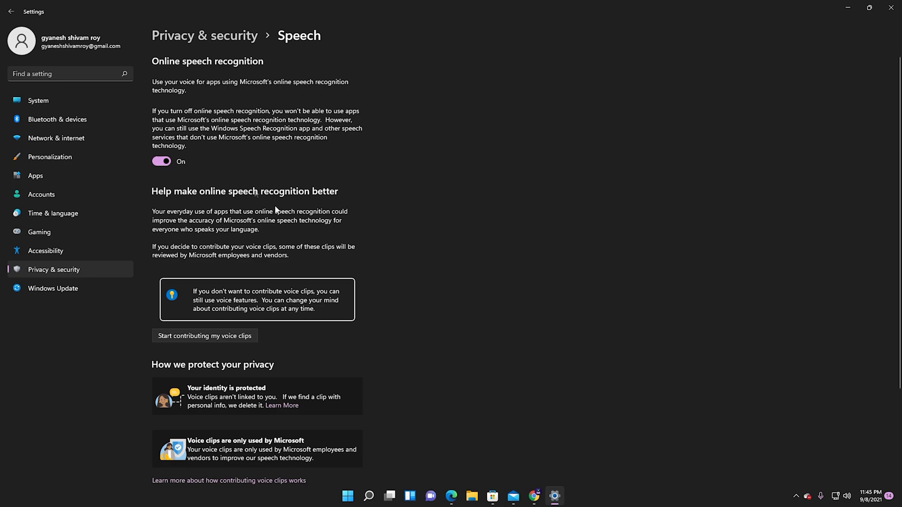
Review the Location permission page and return to the Privacy & security overview.
left_click(10, 11)
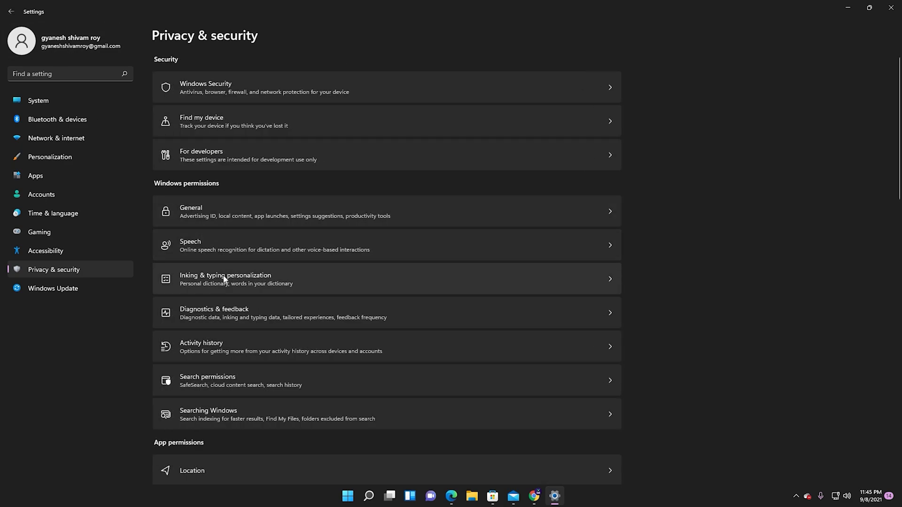
scroll("down", 3)
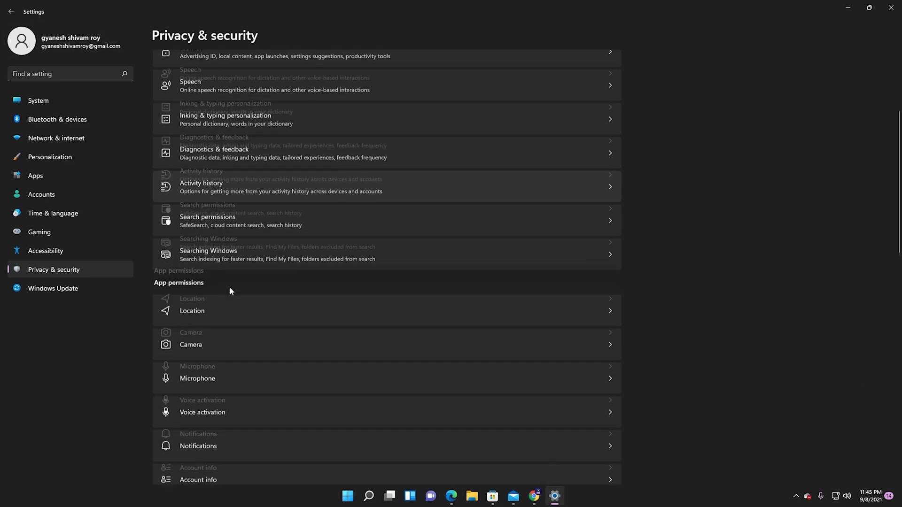
left_click(193, 310)
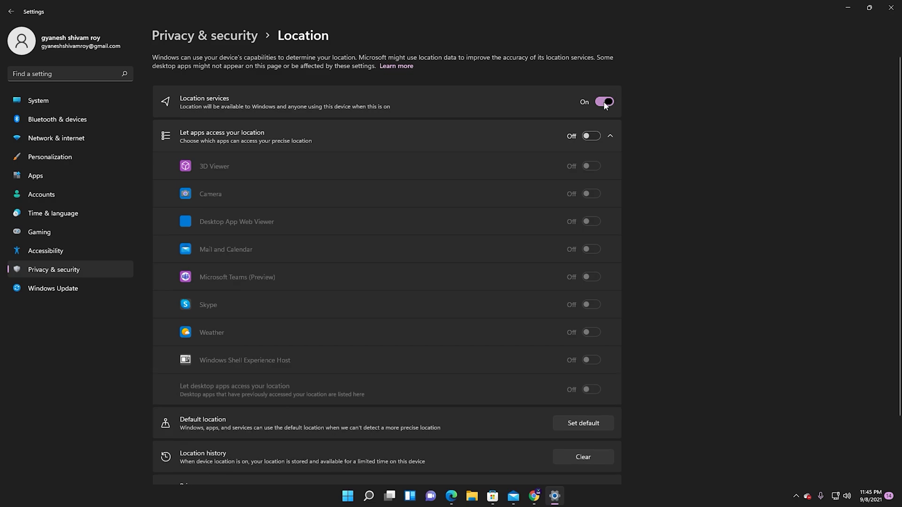
left_click(10, 11)
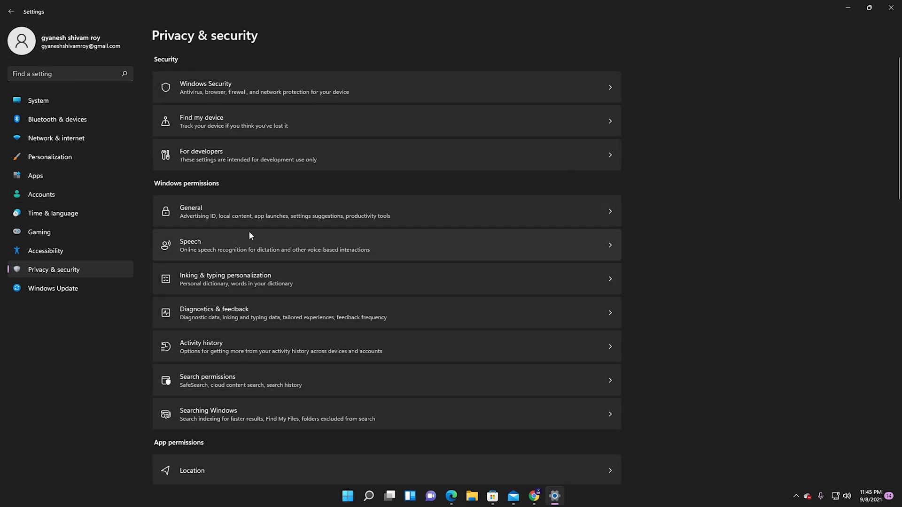
Review Voice activation and the other app permission pages, returning to Privacy & security.
scroll("down", 3)
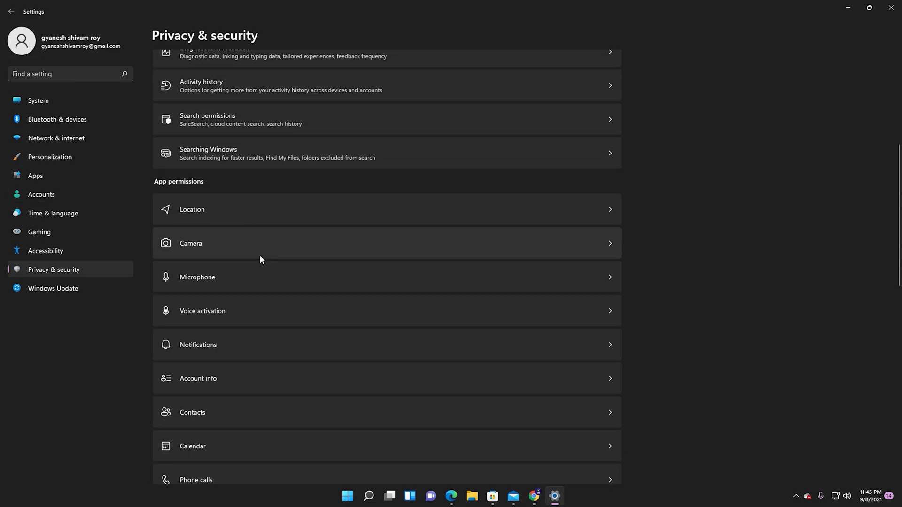
scroll("down", 3)
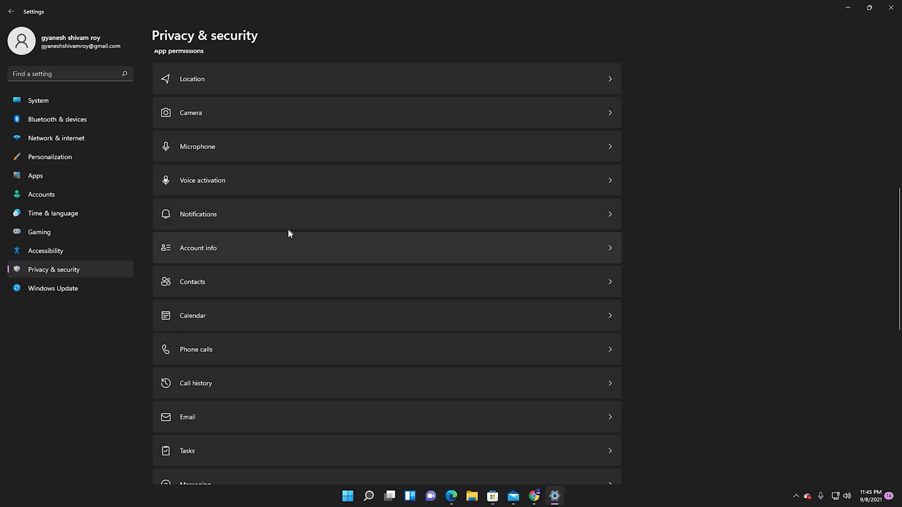
left_click(386, 180)
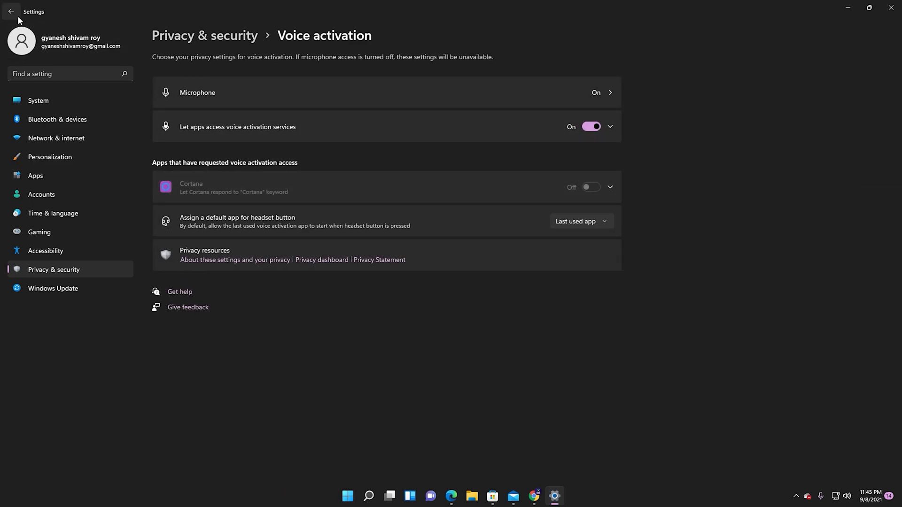
left_click(10, 11)
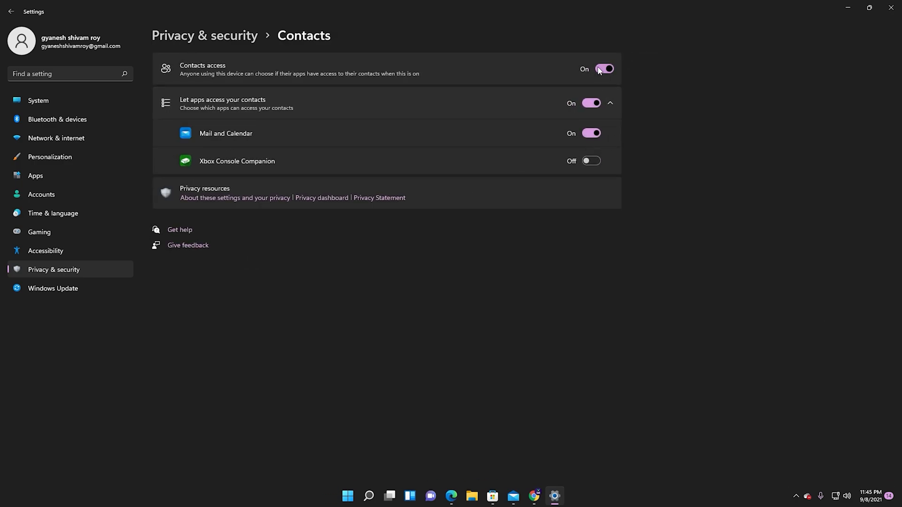
left_click(11, 12)
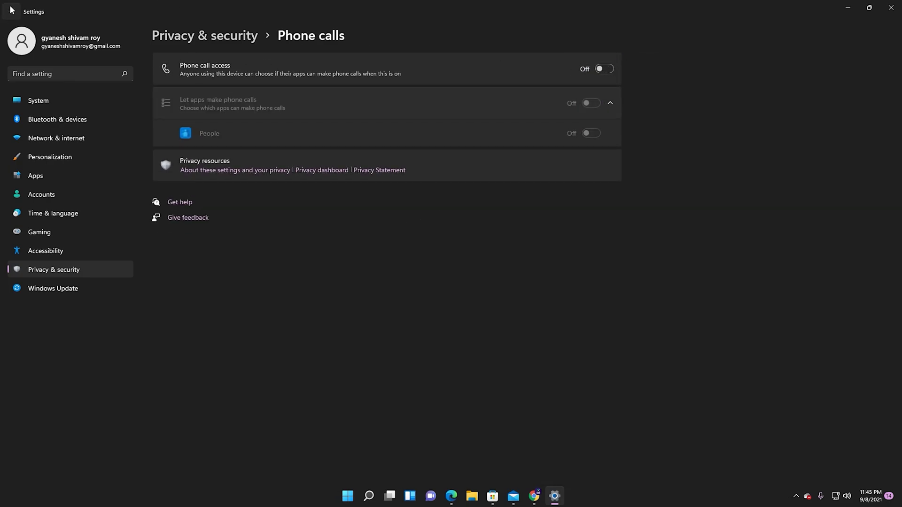
left_click(10, 11)
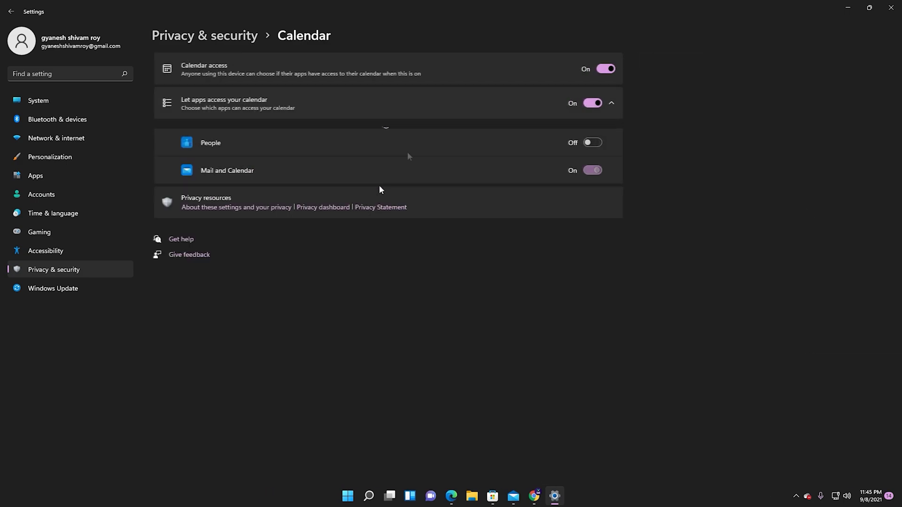
left_click(10, 11)
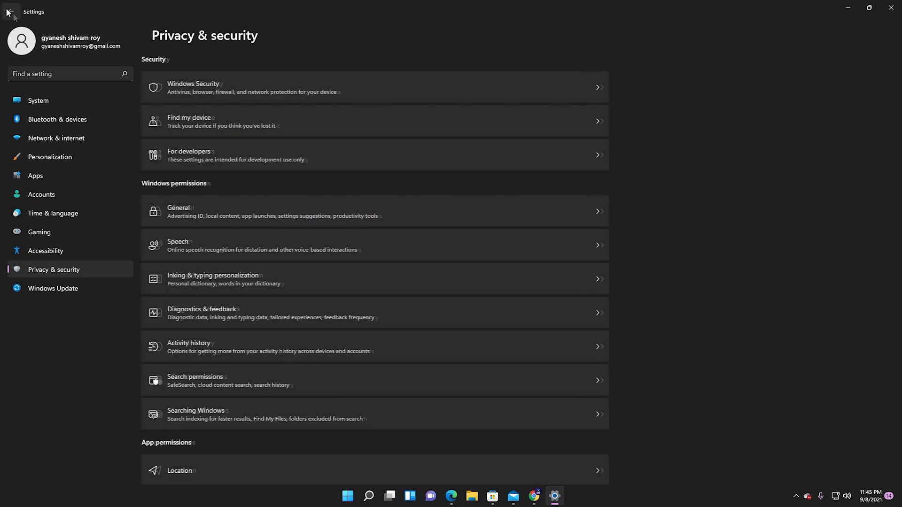
Turn on Gaming, Business and Creativity under Personalization > Device usage, then leave Settings.
left_click(357, 496)
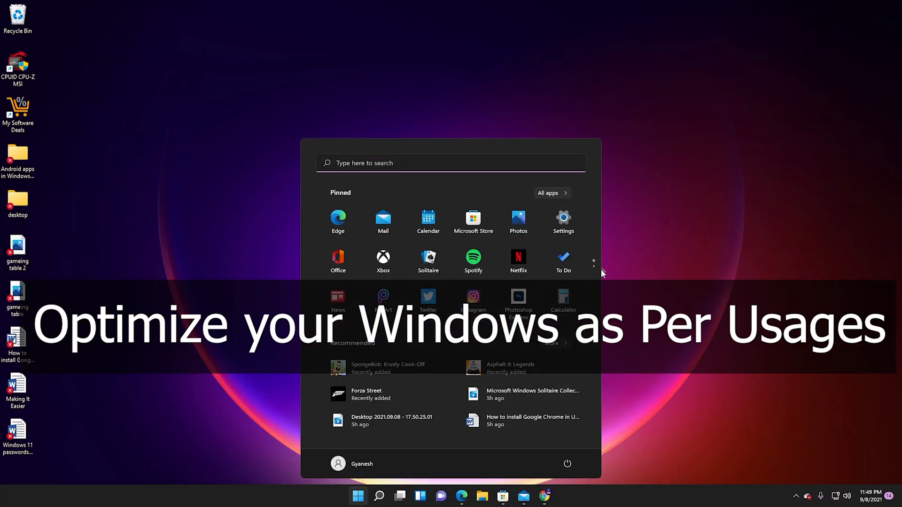
left_click(563, 221)
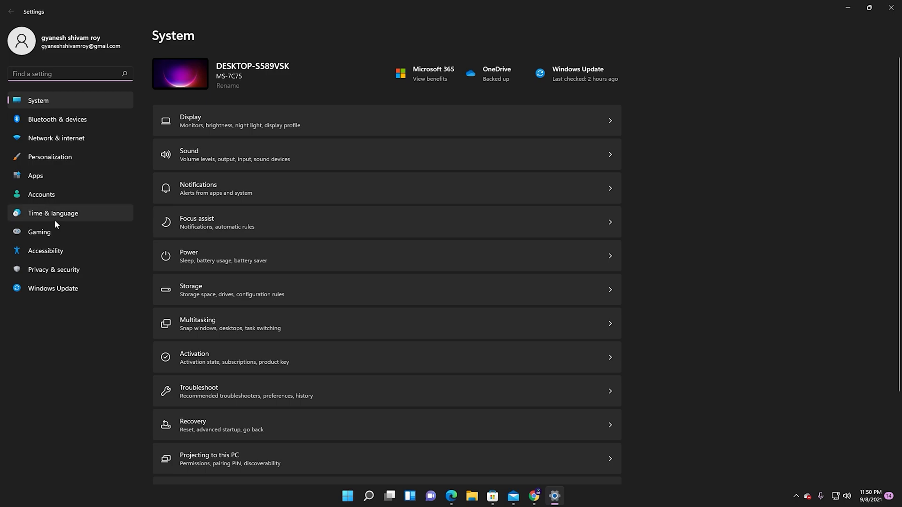
left_click(49, 157)
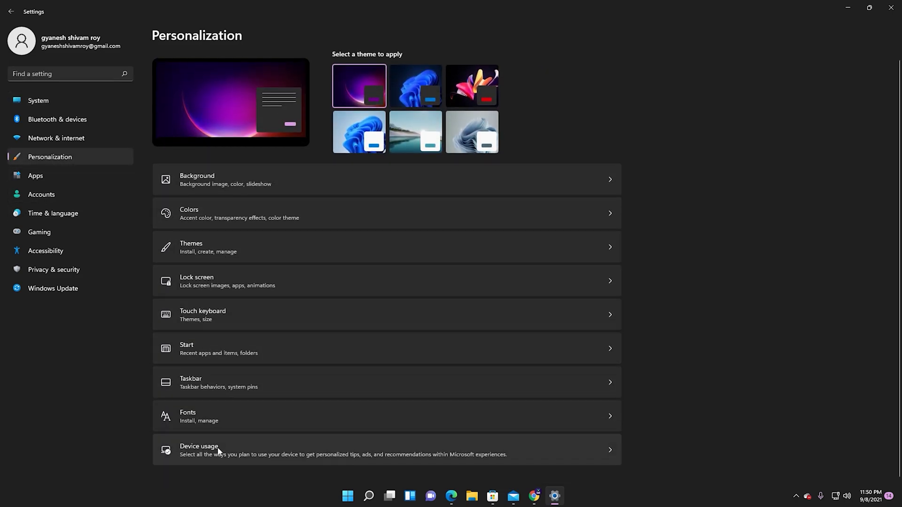
left_click(199, 450)
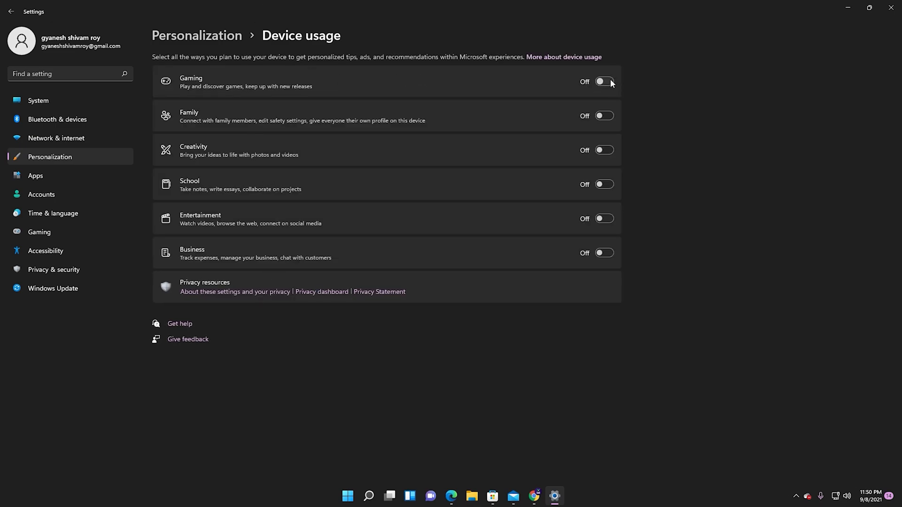
left_click(603, 81)
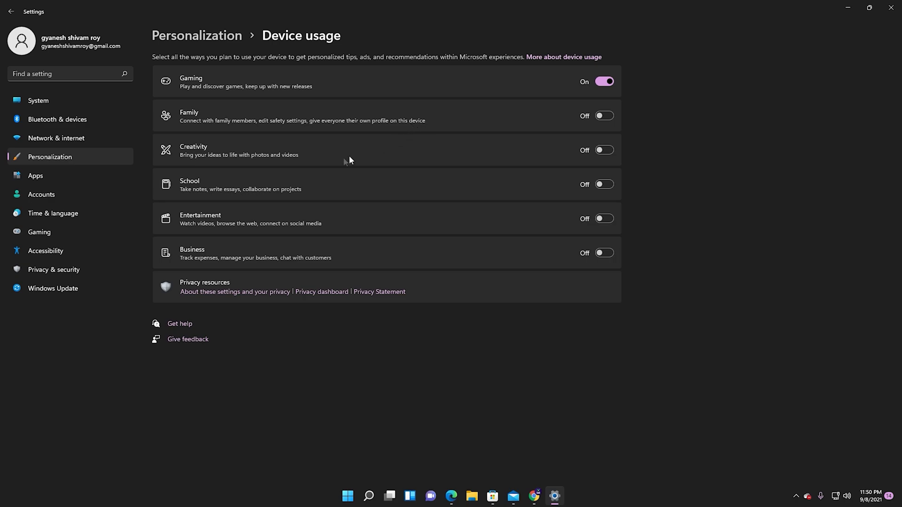
mouse_move(573, 271)
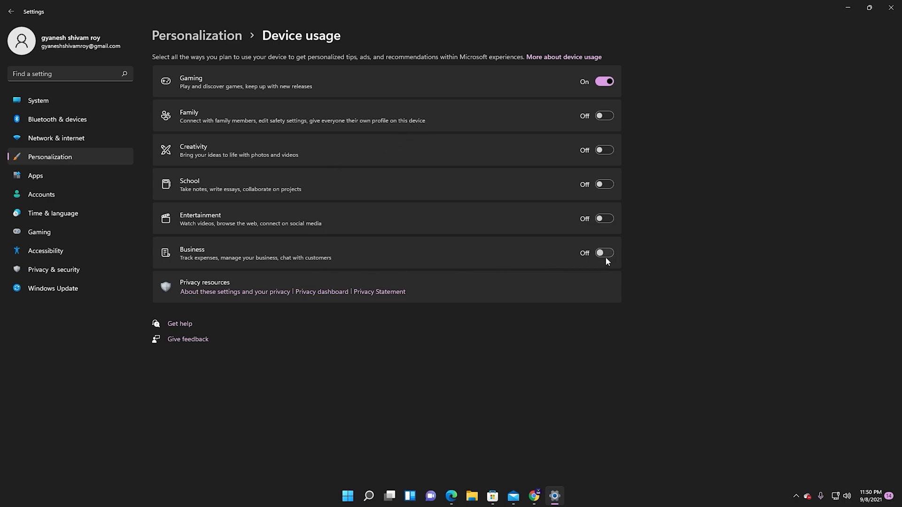
left_click(603, 253)
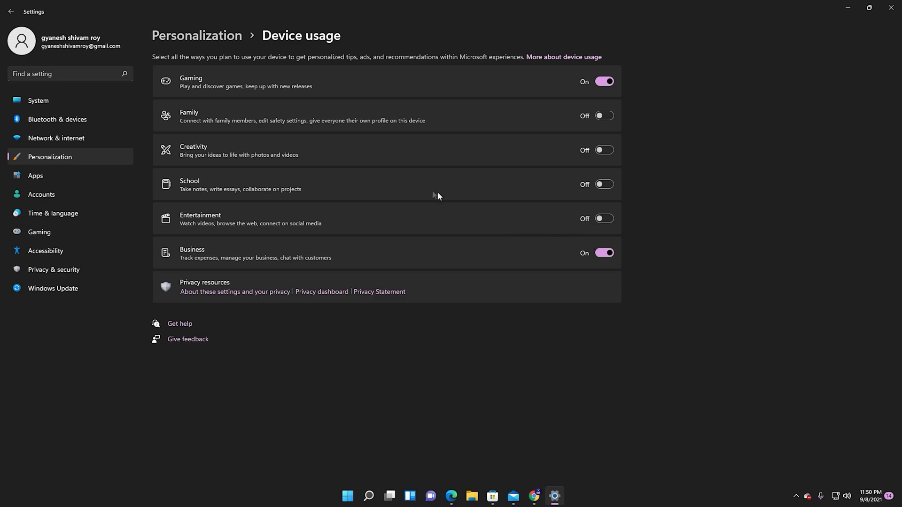
mouse_move(604, 150)
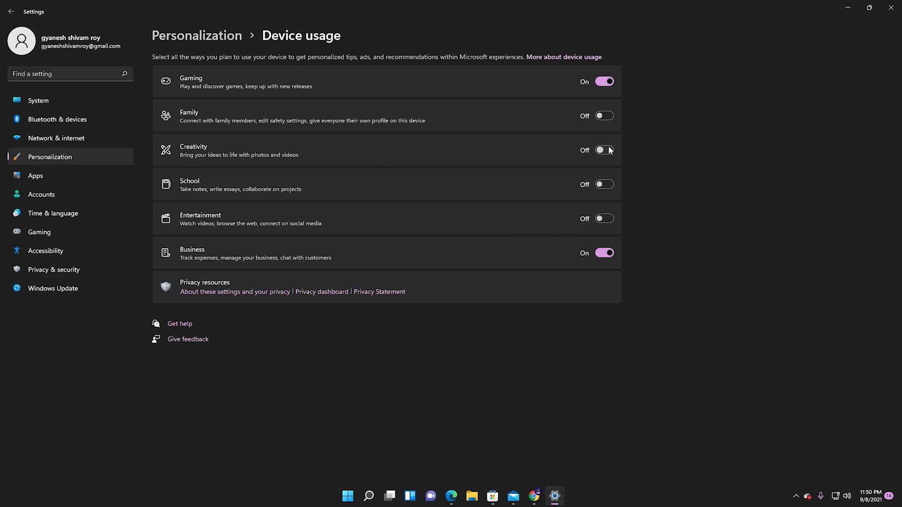
left_click(603, 150)
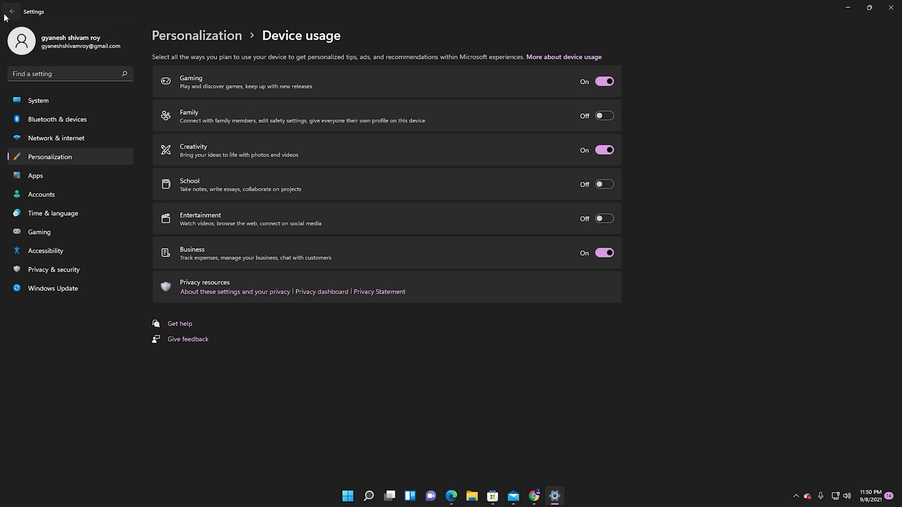
left_click(11, 12)
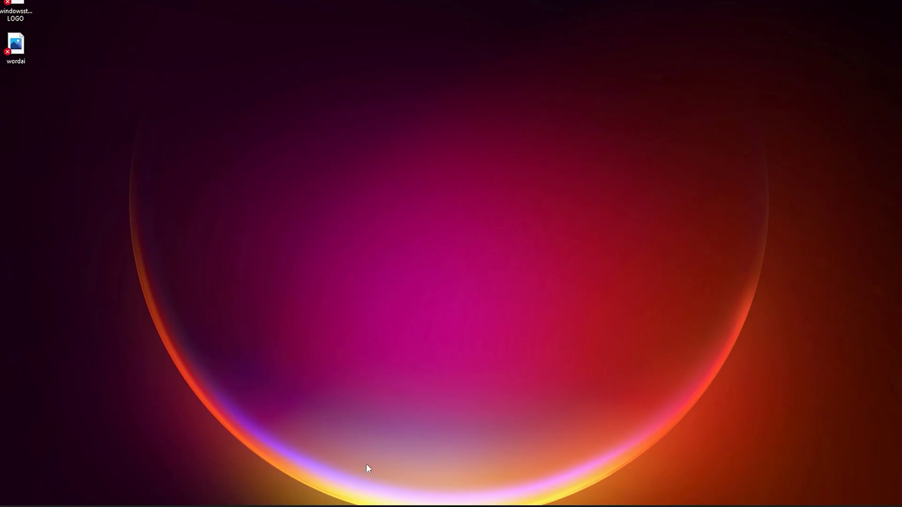
Set Performance Options visual effects to Adjust for best performance, apply and confirm.
left_click(451, 505)
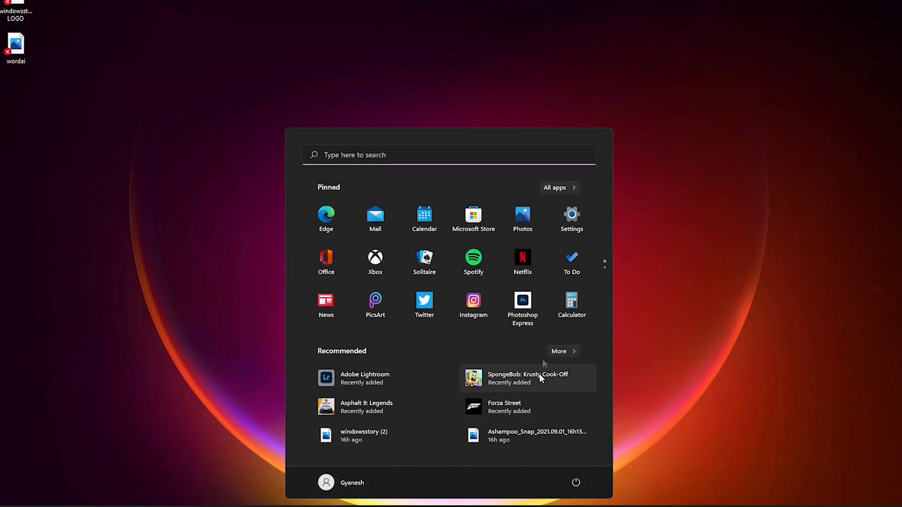
left_click(570, 215)
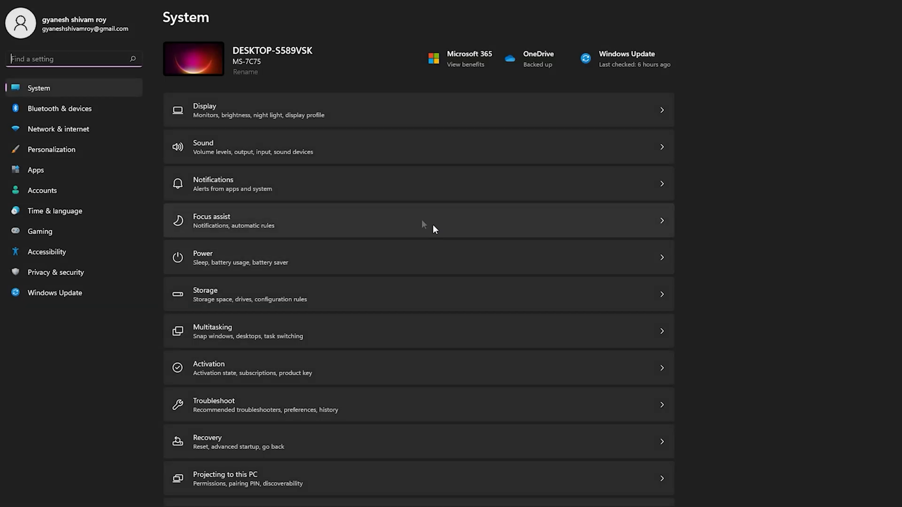
scroll("down", 3)
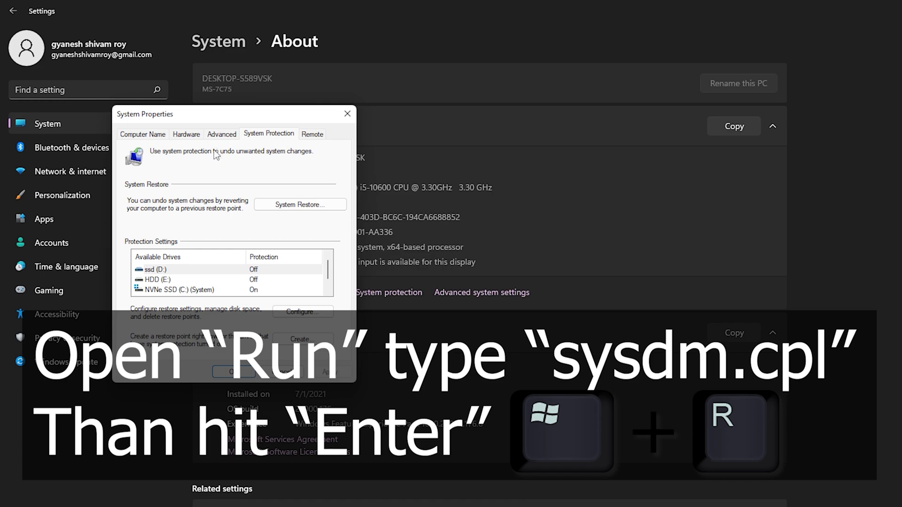
left_click(222, 133)
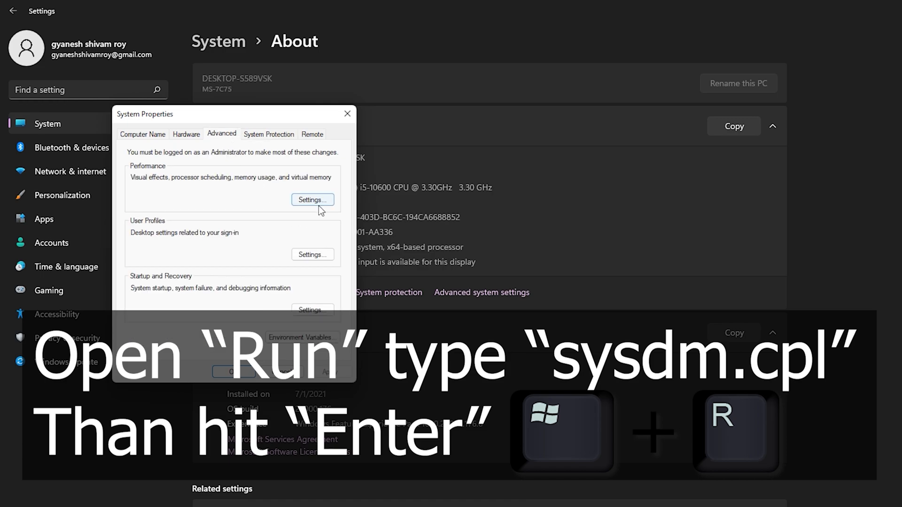
left_click(312, 200)
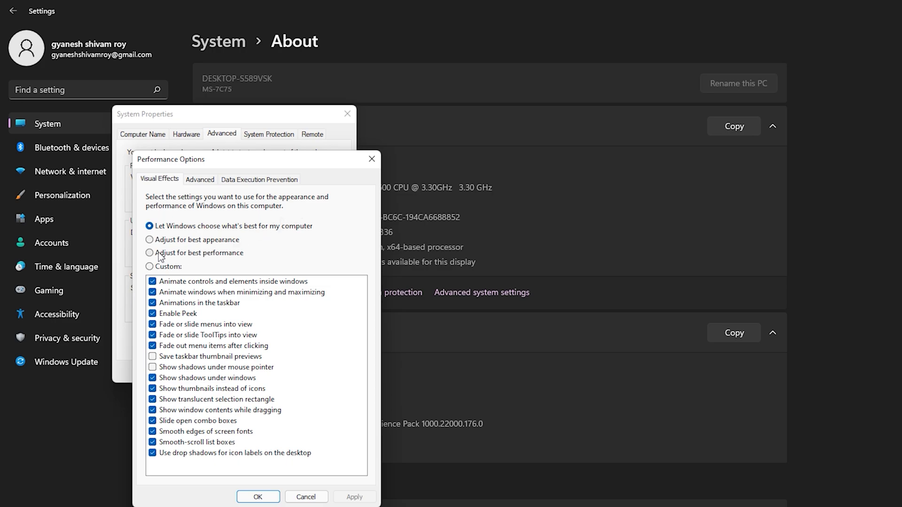
left_click(149, 252)
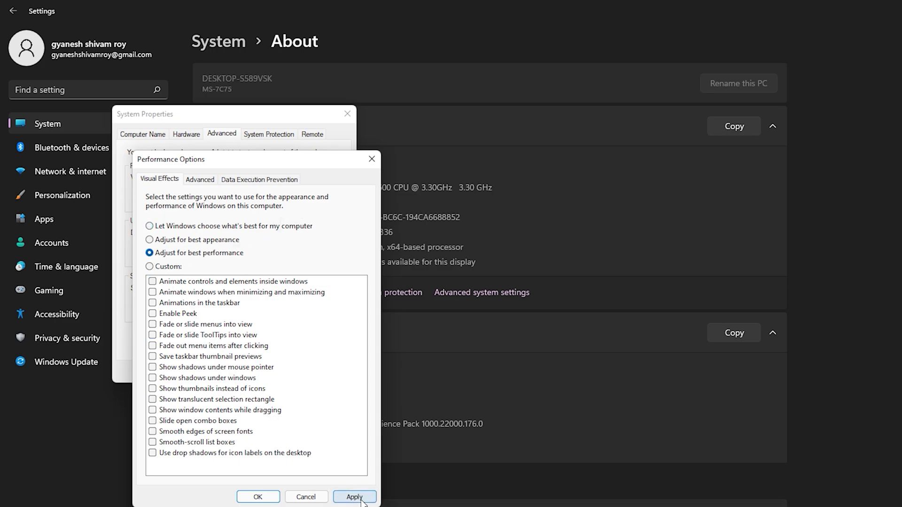
left_click(354, 497)
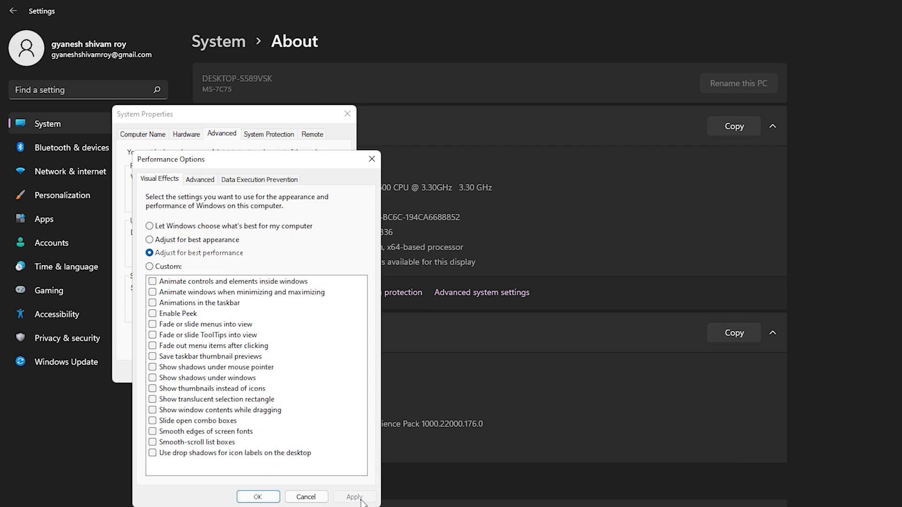
left_click(258, 497)
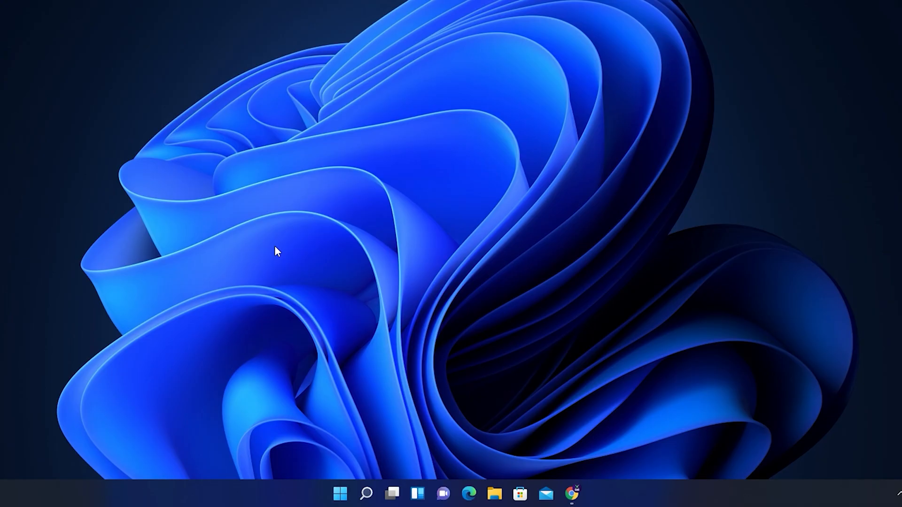
mouse_move(351, 358)
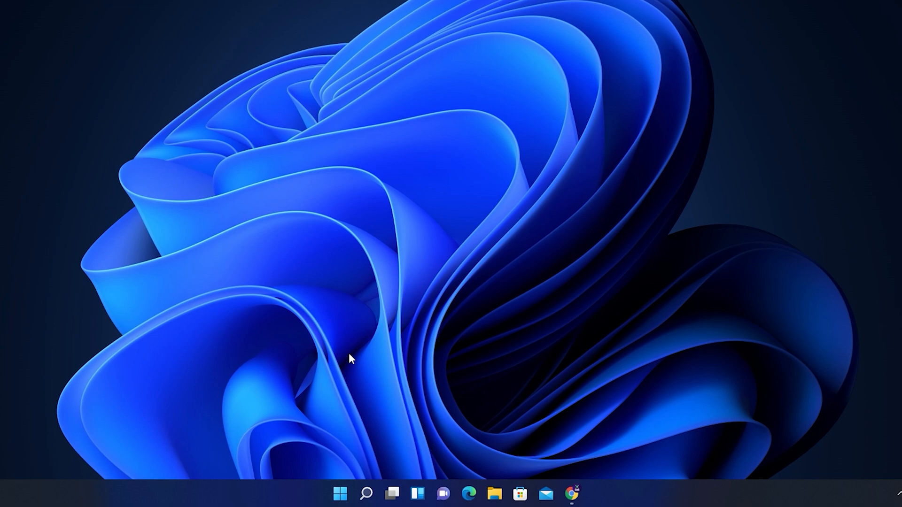
mouse_move(355, 347)
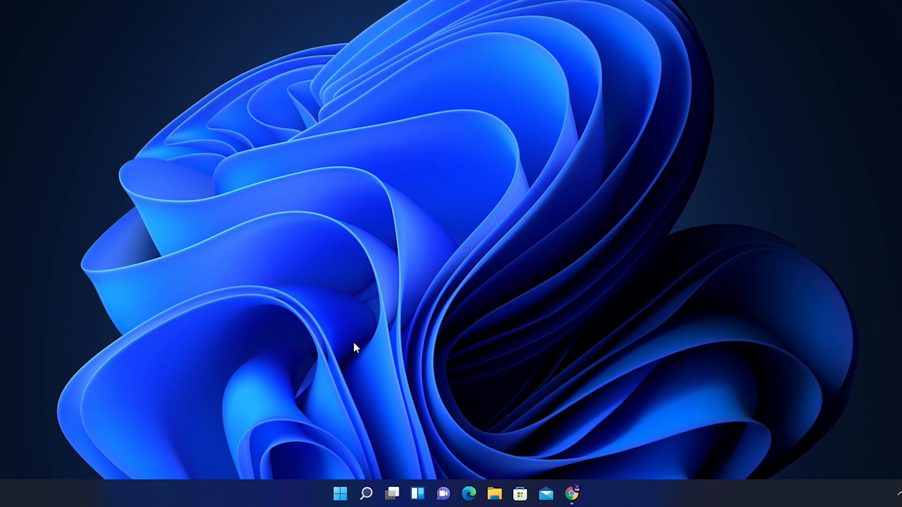
Search Windows for 'control Panel'.
left_click(366, 494)
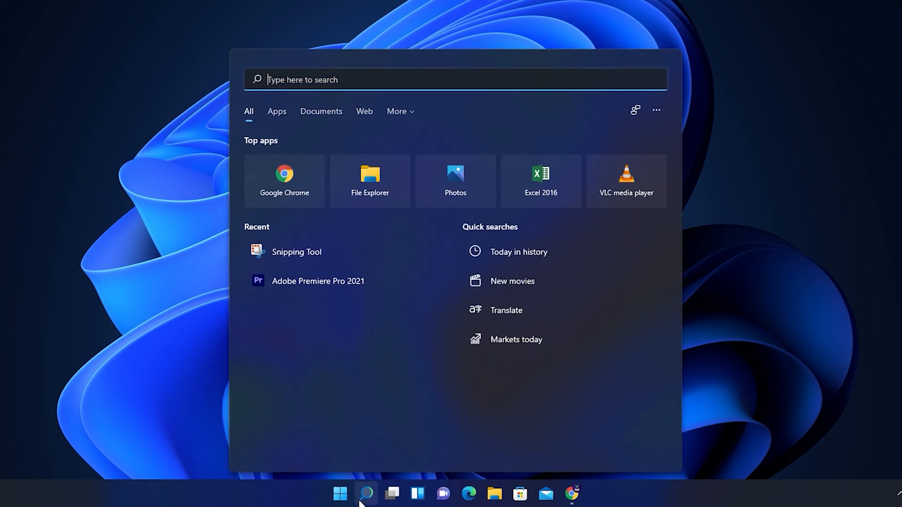
type("control Panel")
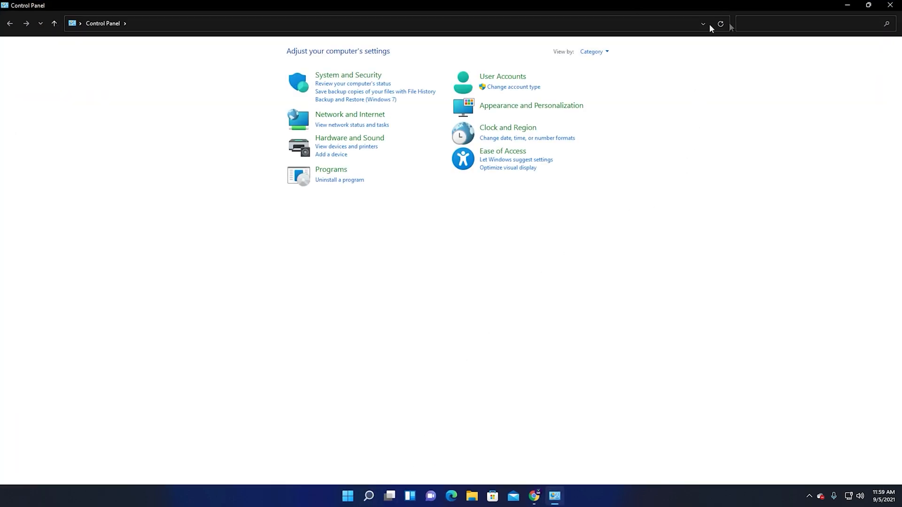
Switch Control Panel to large icons and open the Power Options plan choices.
left_click(594, 52)
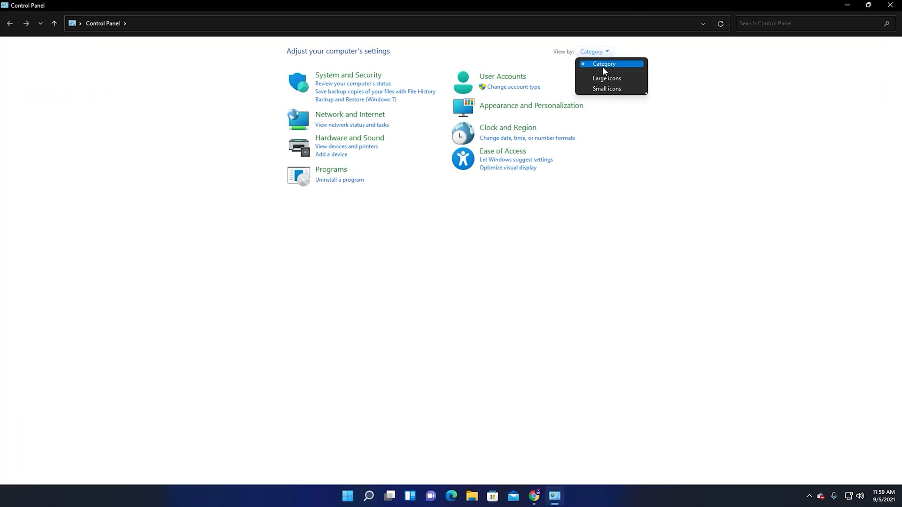
left_click(606, 78)
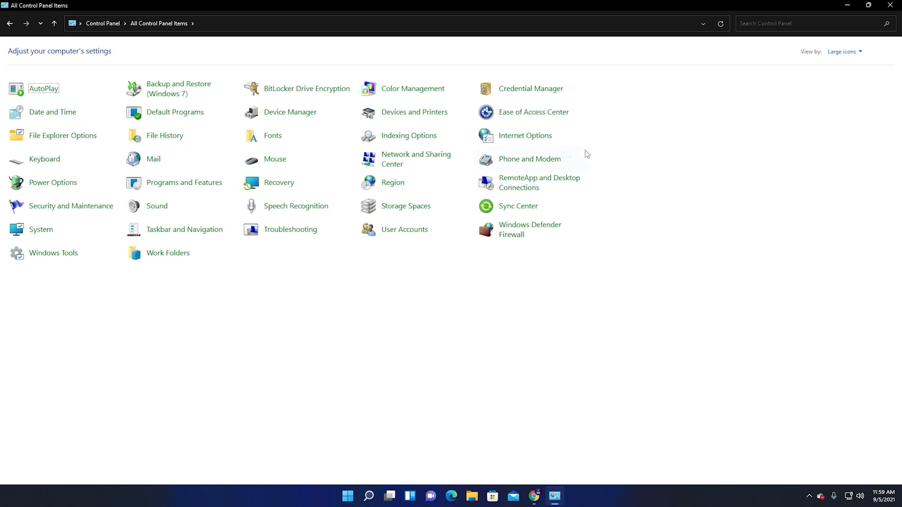
left_click(52, 182)
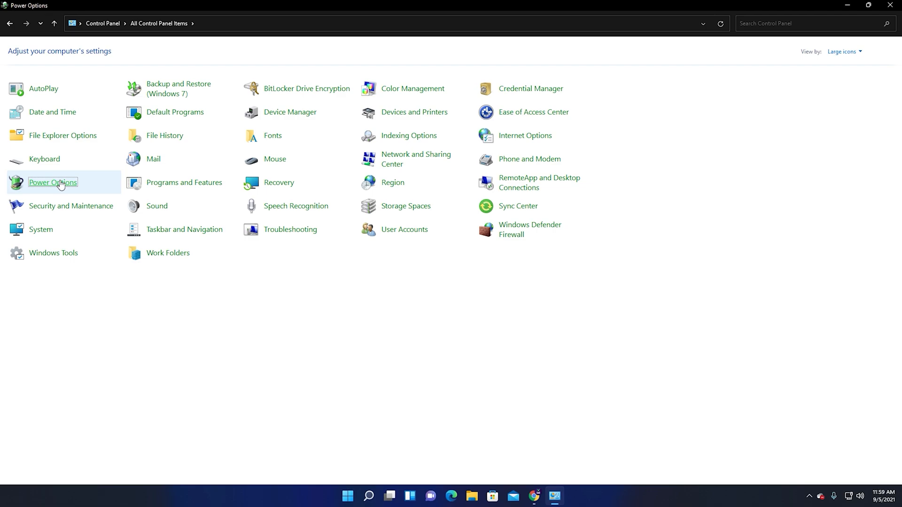
left_click(52, 182)
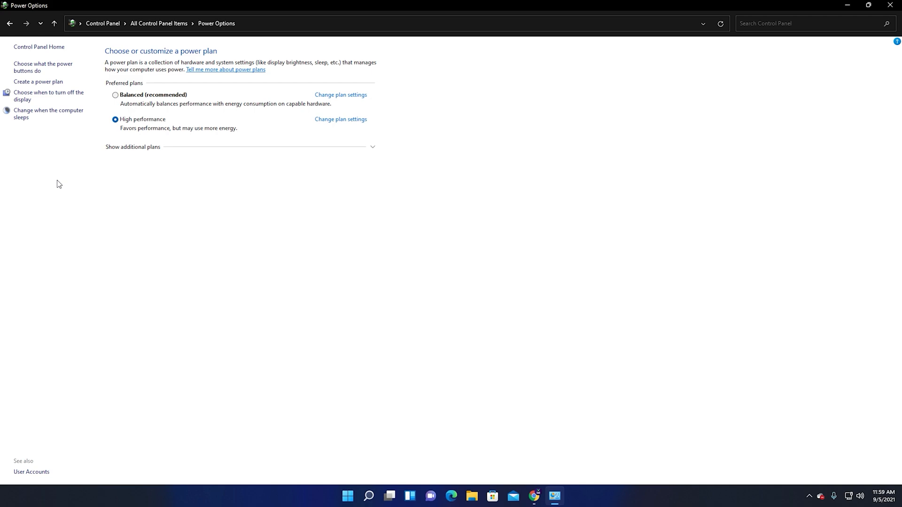
mouse_move(117, 139)
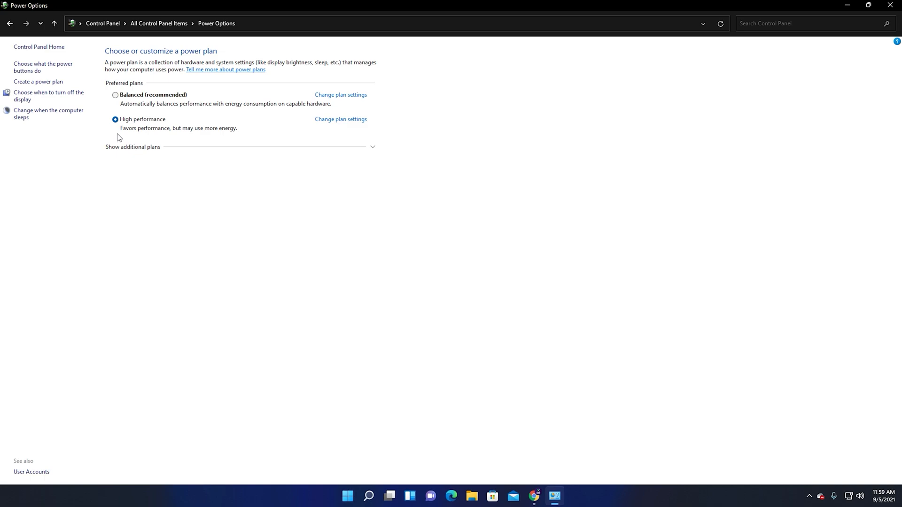
mouse_move(331, 117)
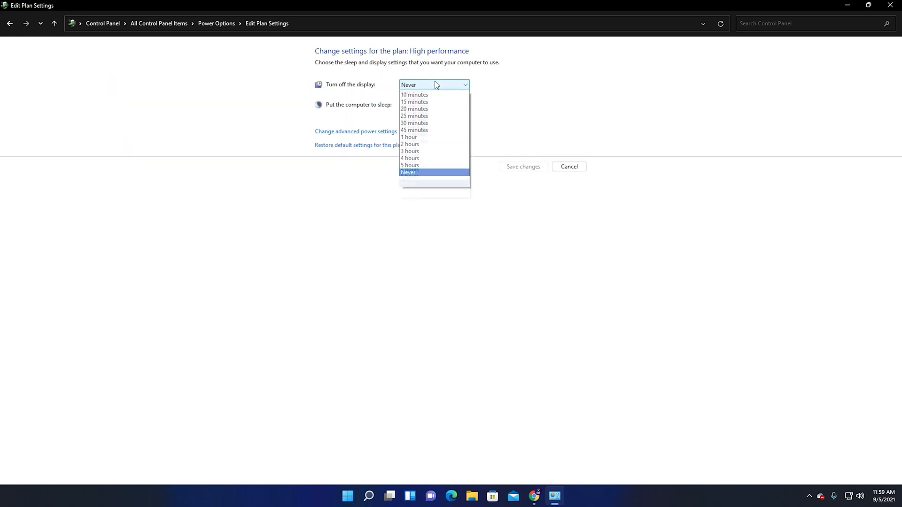
Set the display to never turn off, then view the power button behaviour settings.
left_click(409, 172)
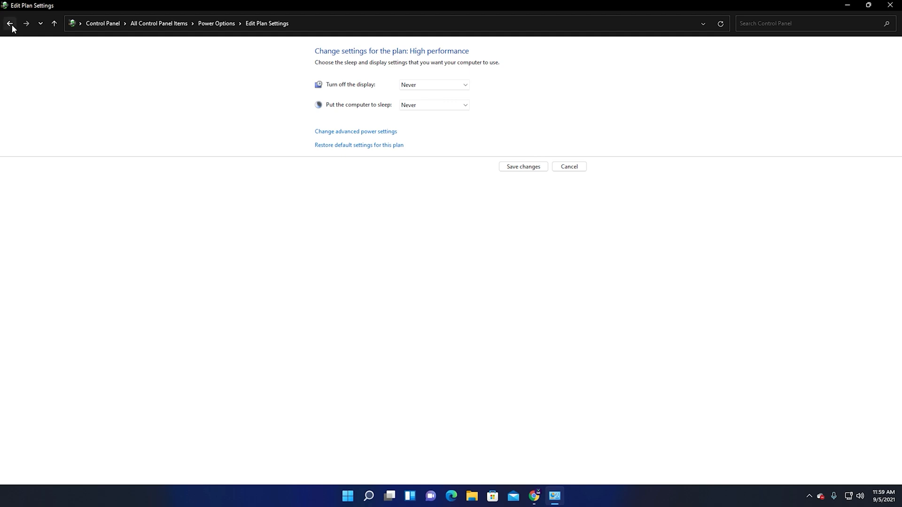
left_click(10, 23)
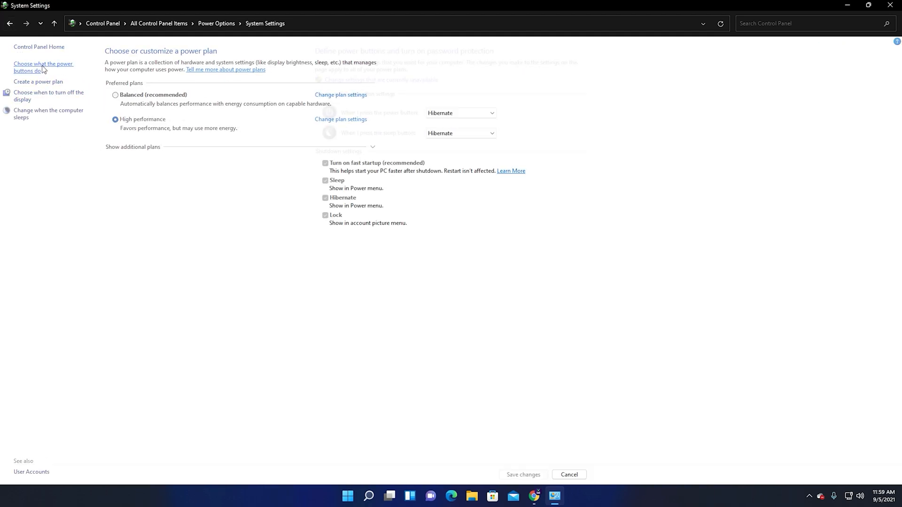
left_click(43, 66)
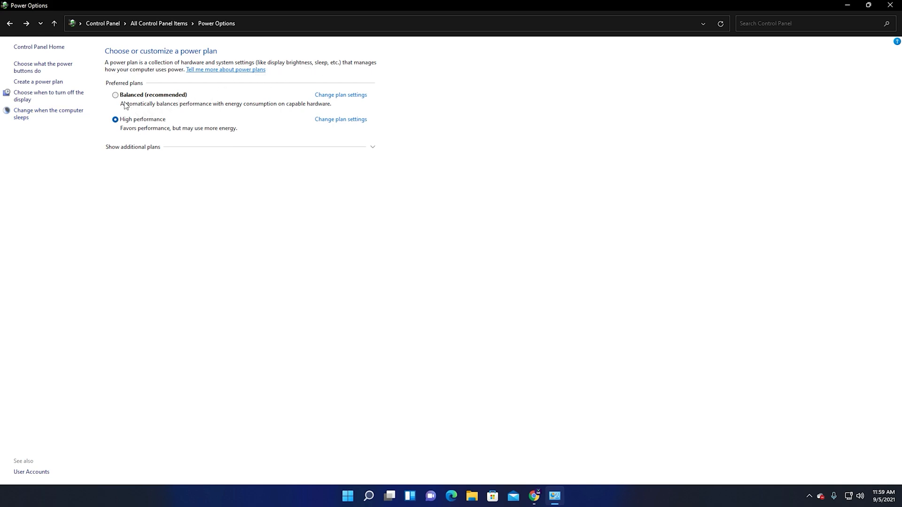
left_click(115, 95)
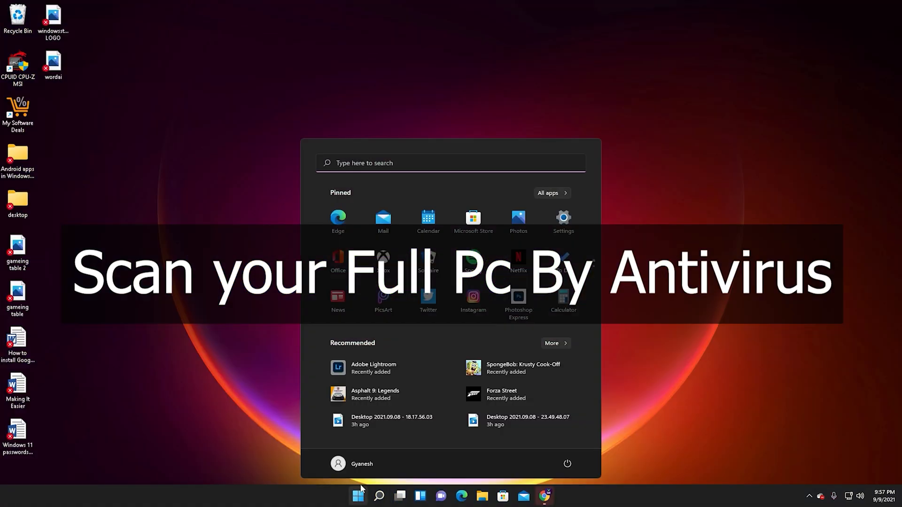
Search Start for 'word 2016', 'windows PowerShell', then 'windows security'.
type("word 2016")
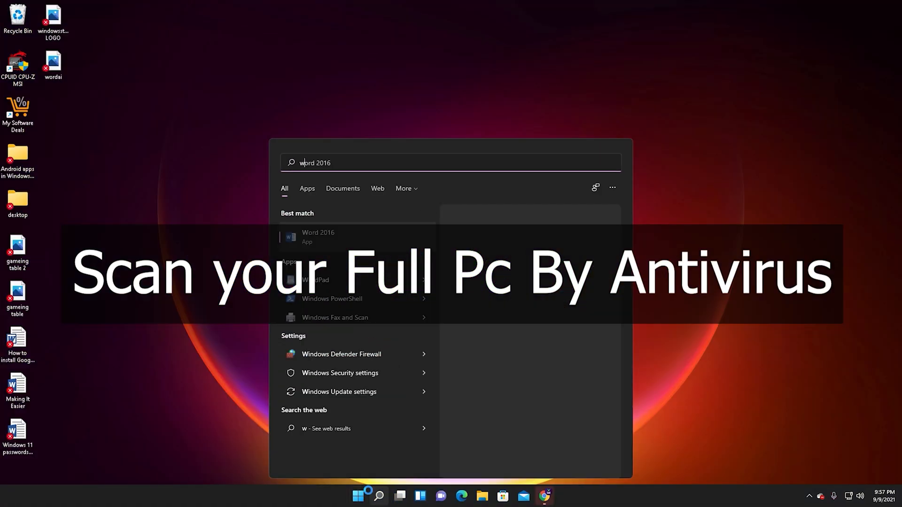
type("windows PowerShell")
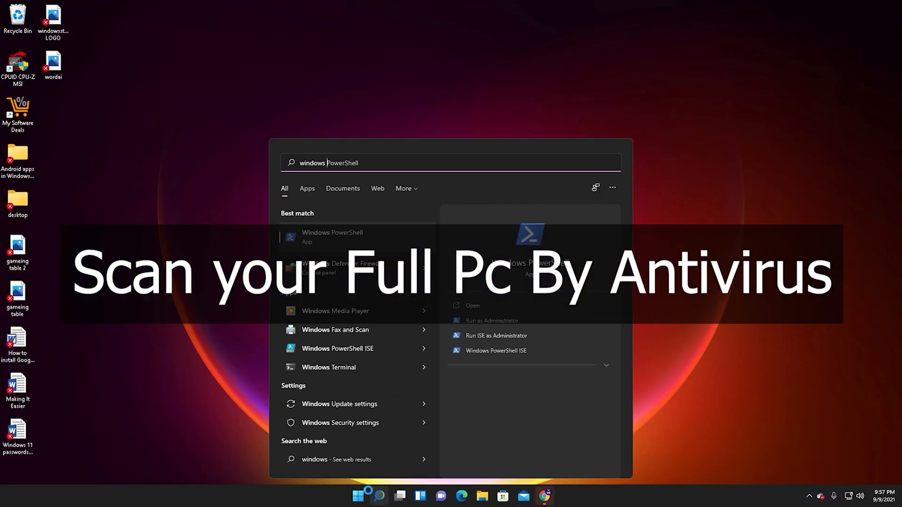
type("windows security")
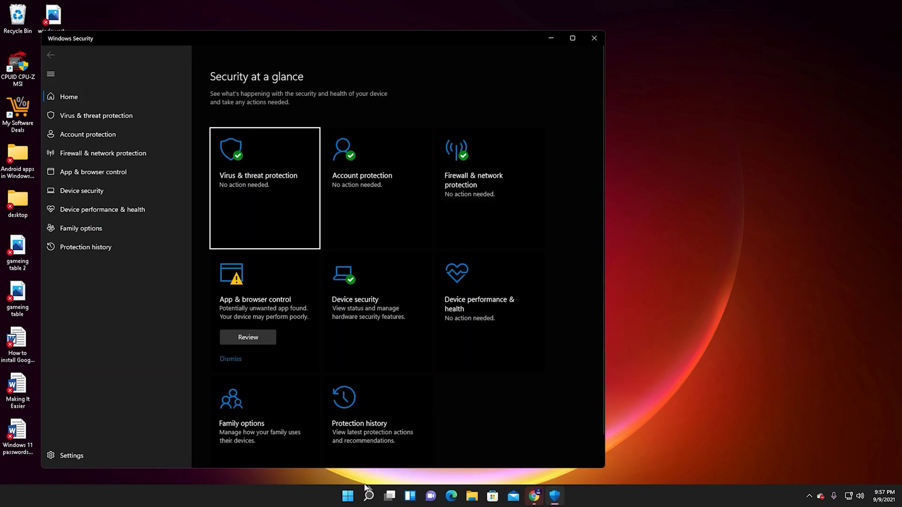
Run a Full scan from Virus & threat protection > Scan options.
left_click(572, 38)
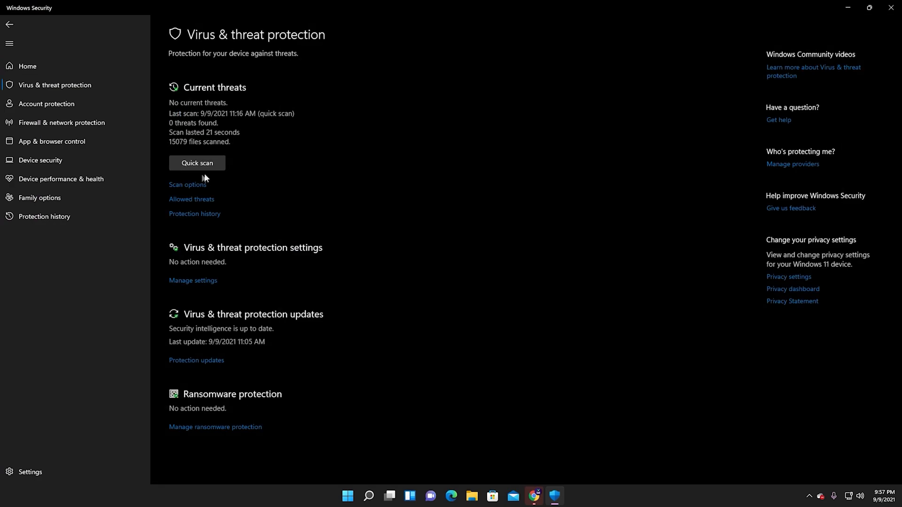
mouse_move(187, 185)
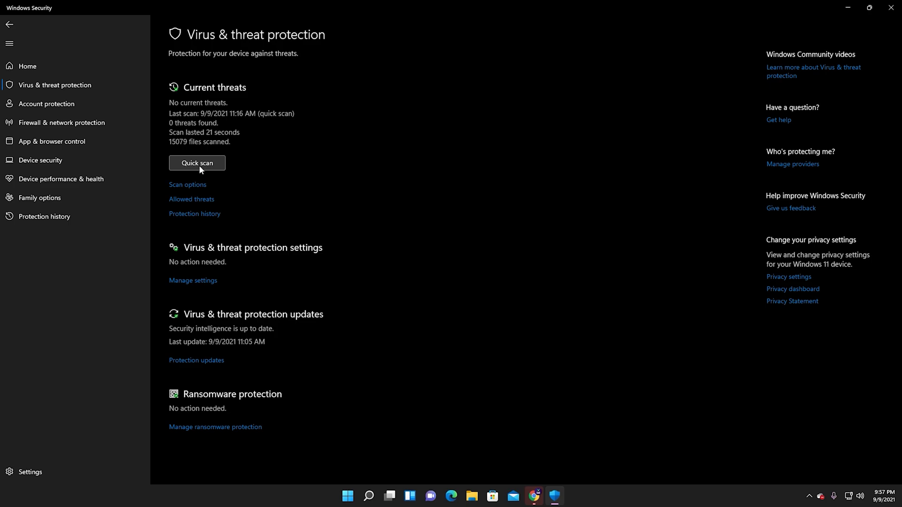
left_click(188, 185)
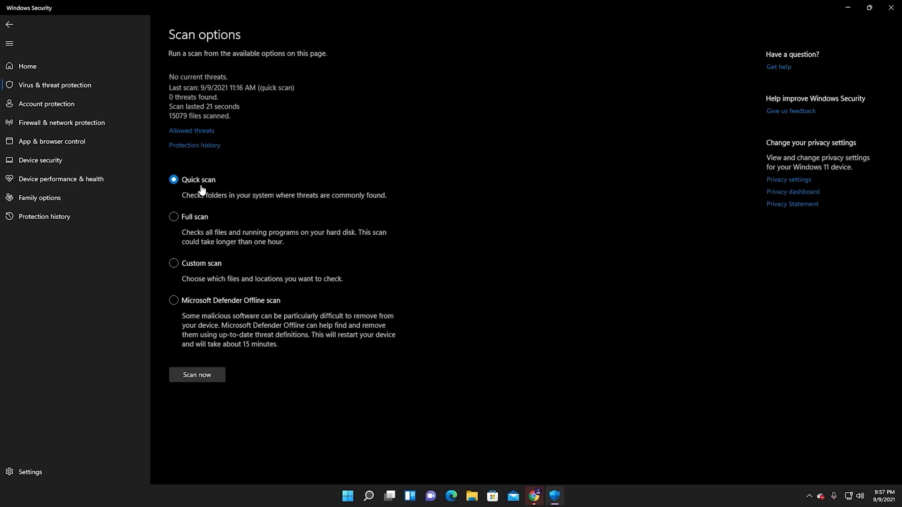
mouse_move(174, 217)
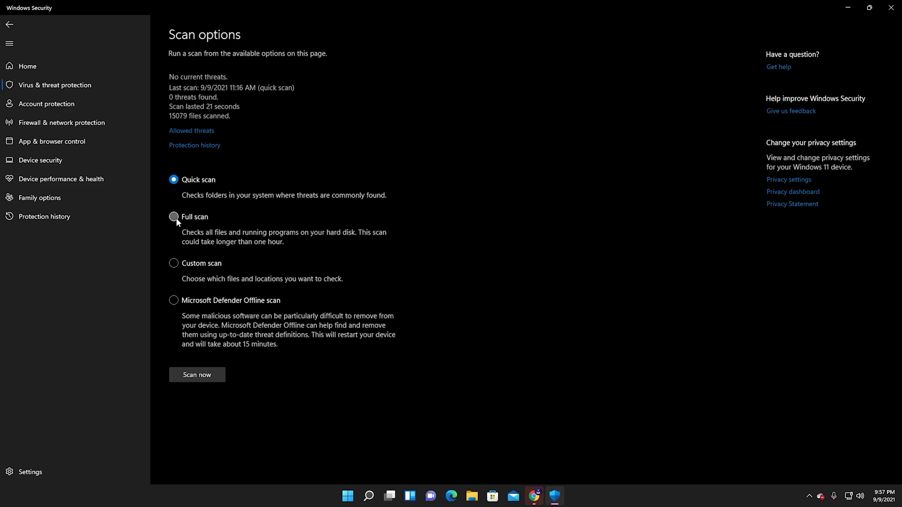
left_click(174, 217)
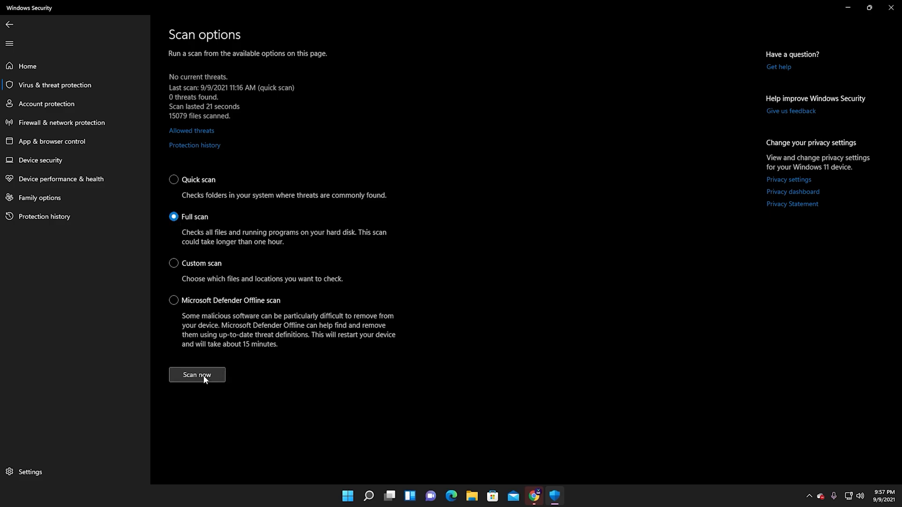
left_click(174, 179)
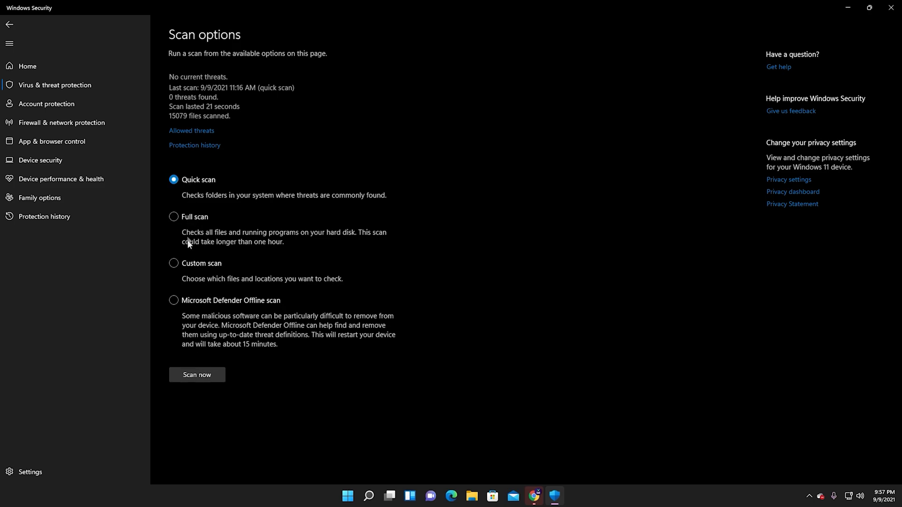
left_click(197, 374)
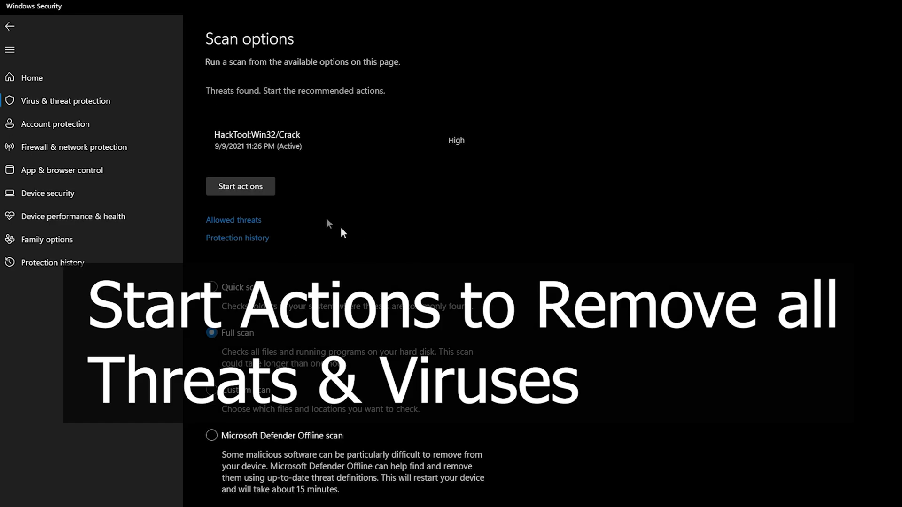
Start actions to remove the detected HackTool:Win32/Crack threat.
left_click(240, 186)
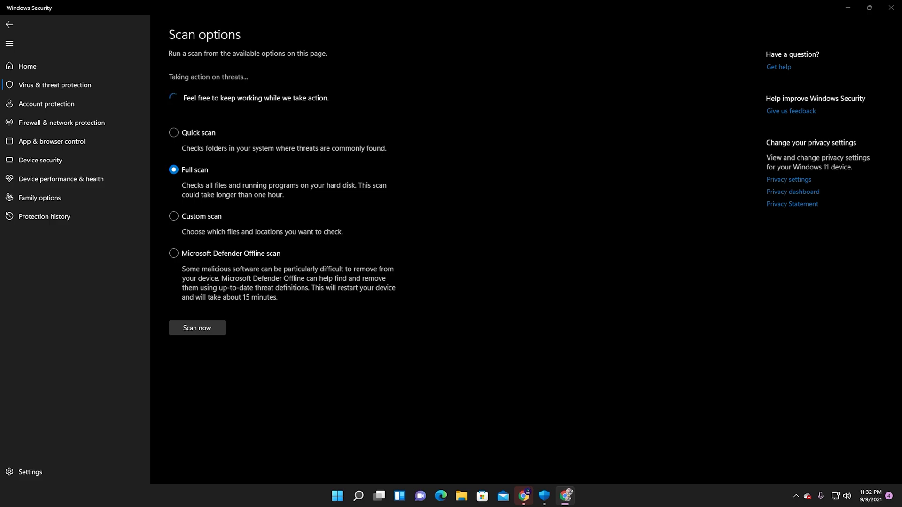
left_click(45, 216)
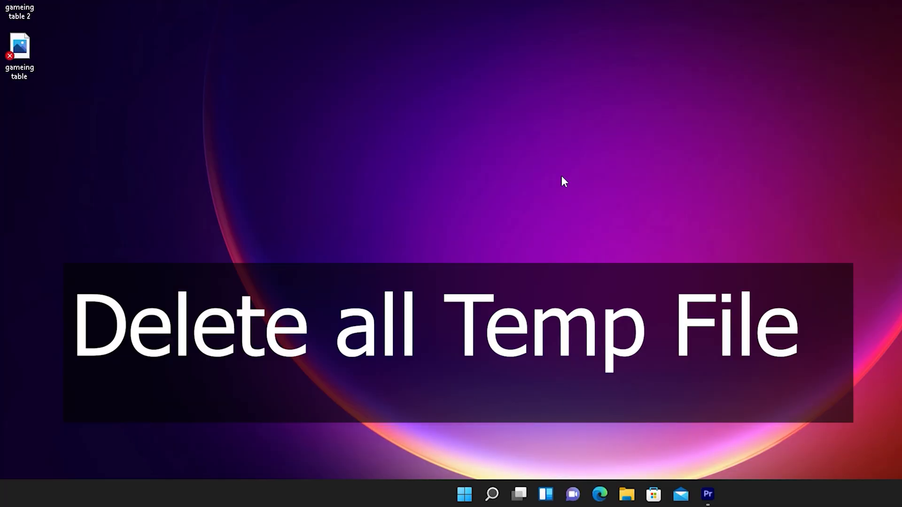
Open the %temp% folder through the Run dialog.
key("win+r")
type("%")
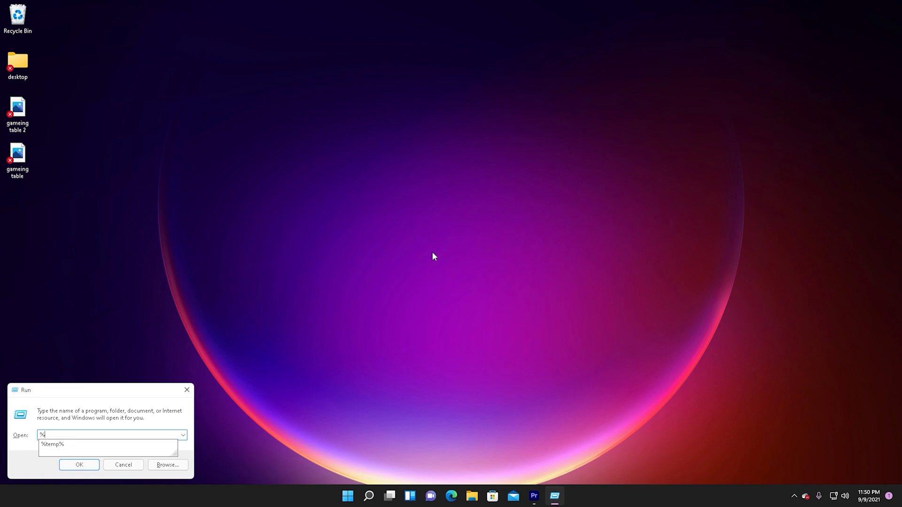
type("temp%")
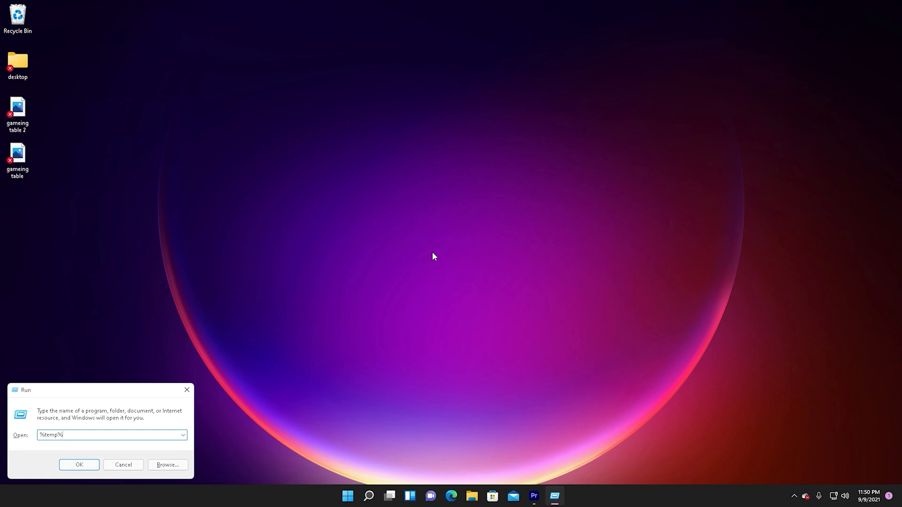
left_click(79, 465)
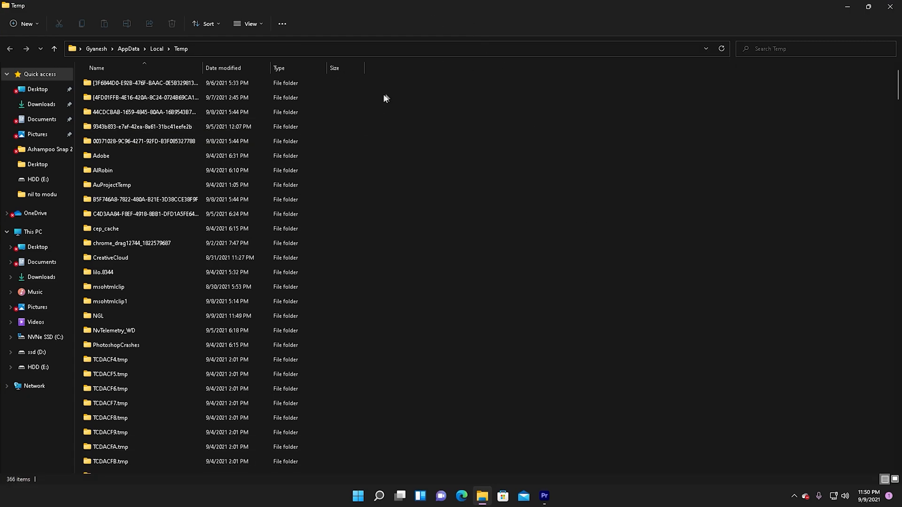
mouse_move(433, 121)
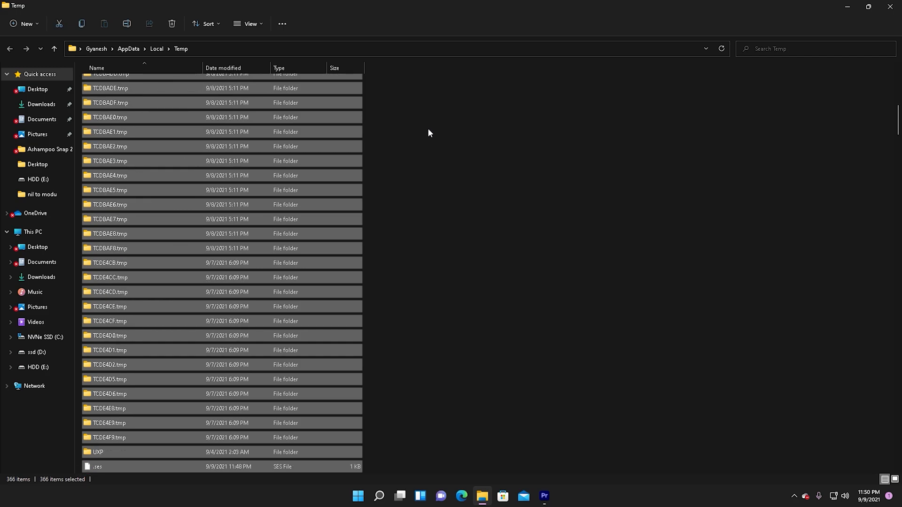
Delete all Temp folder items to the Recycle Bin, applying to all and retrying in-use items.
scroll("down", 3)
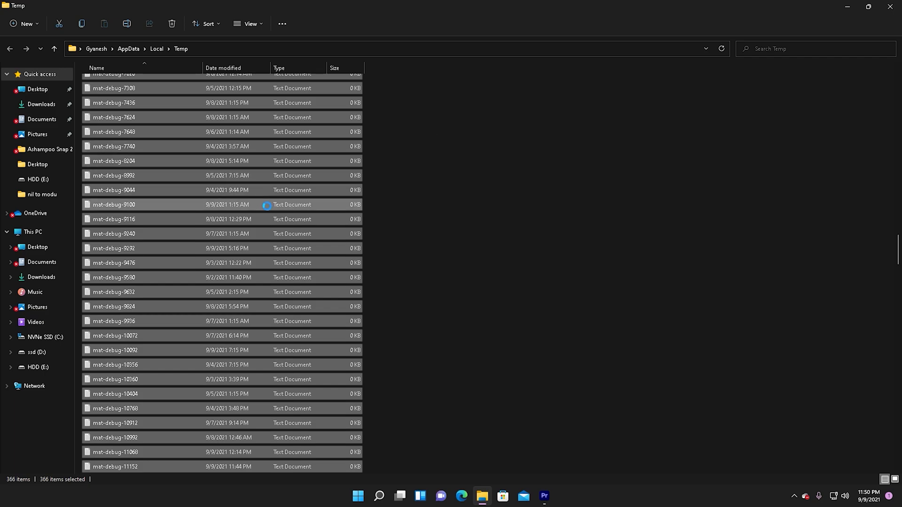
right_click(266, 204)
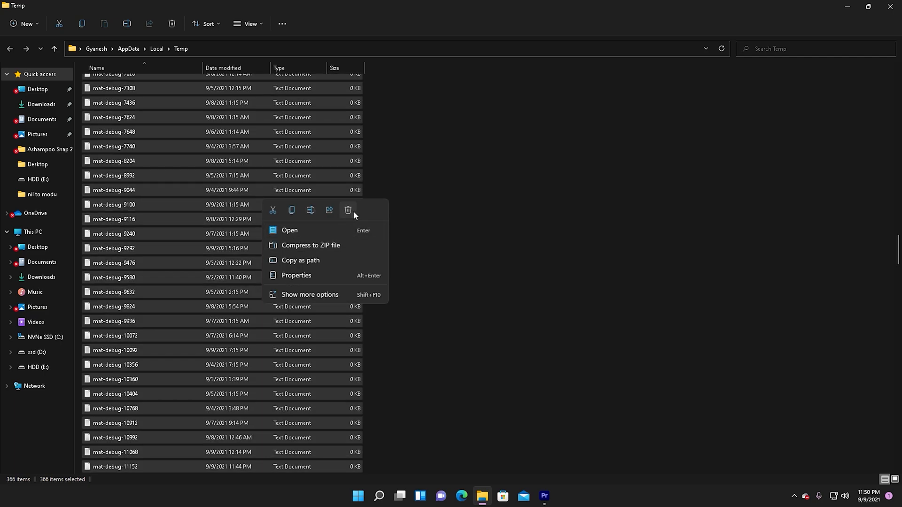
left_click(348, 210)
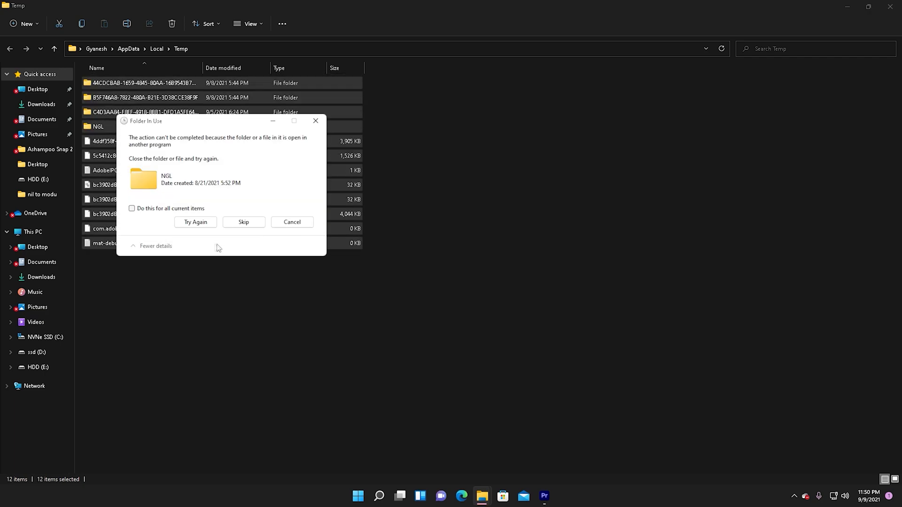
left_click(132, 208)
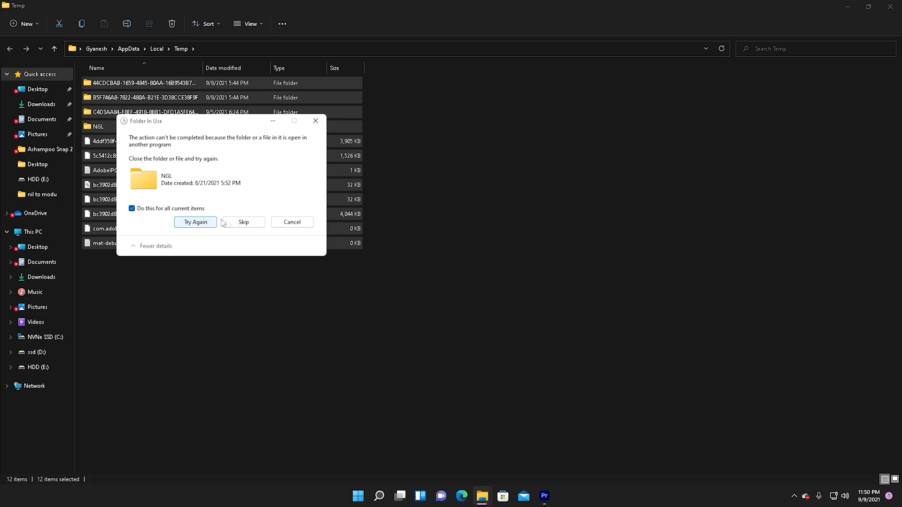
left_click(132, 208)
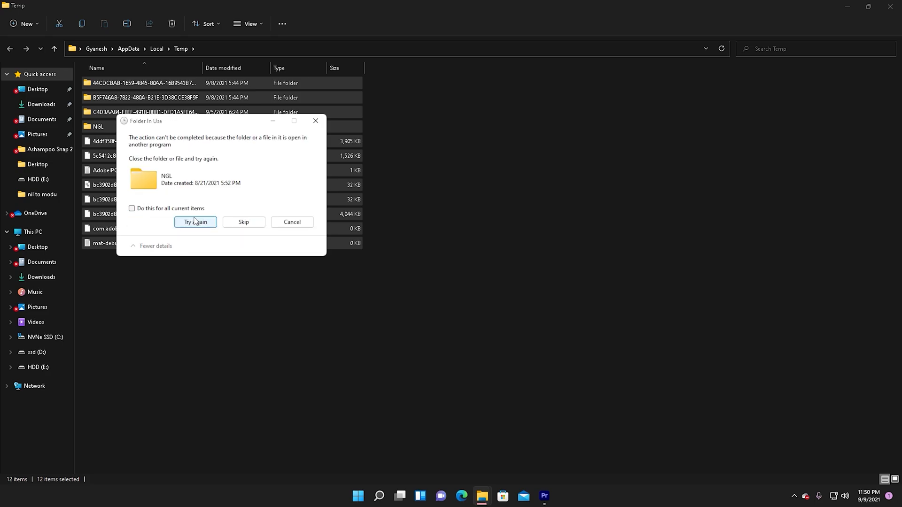
left_click(195, 222)
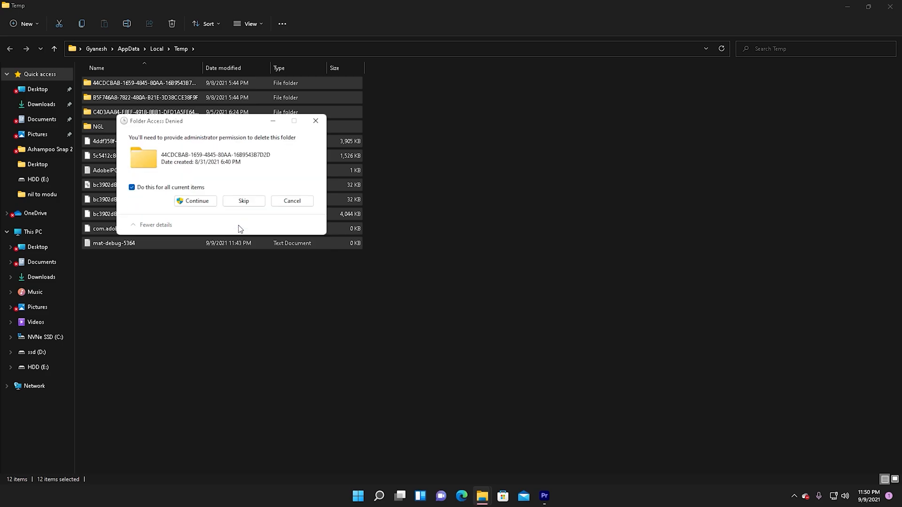
left_click(194, 200)
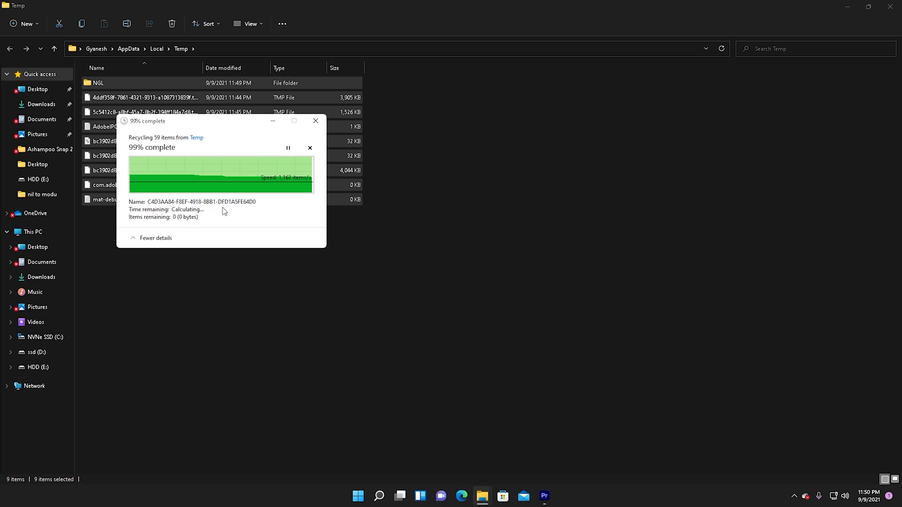
mouse_move(225, 215)
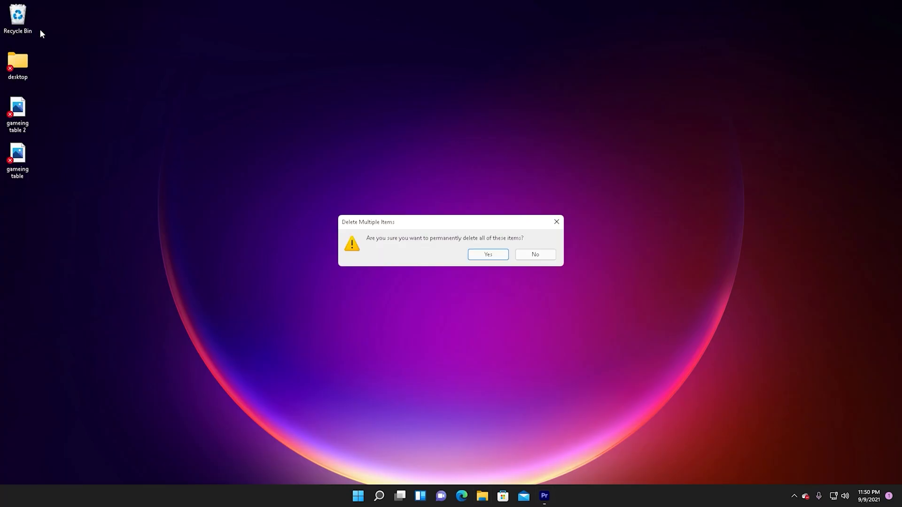
Confirm permanent deletion of the binned items and grant administrator permission for protected files.
left_click(486, 254)
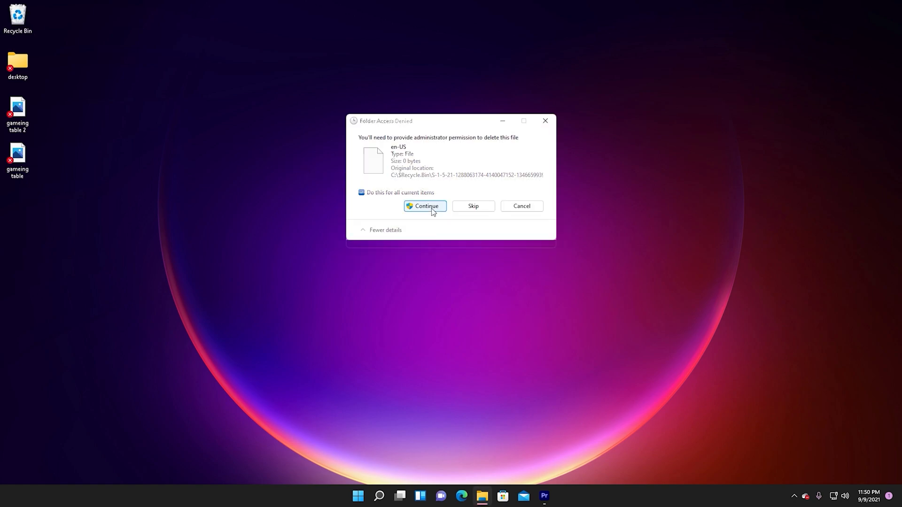
left_click(424, 206)
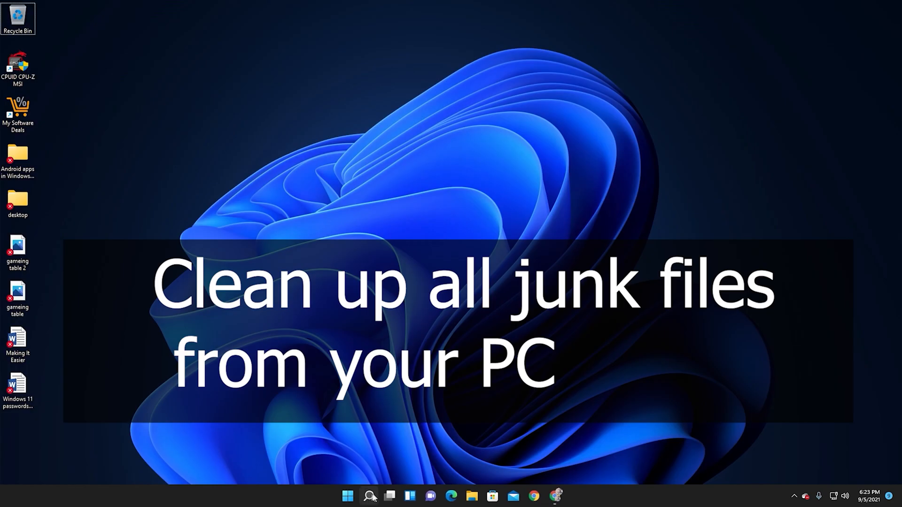
In Settings Storage, tick every temporary file category including Downloads (172 GB) and remove them.
left_click(346, 496)
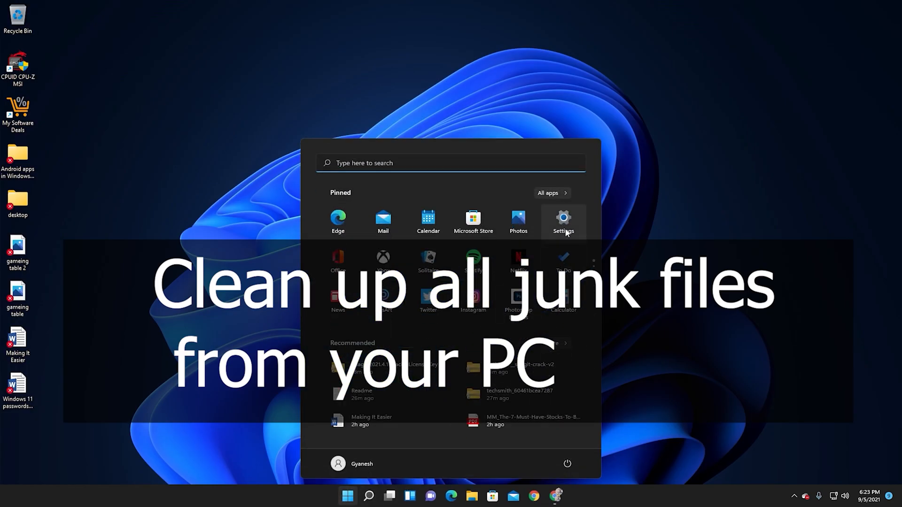
left_click(562, 222)
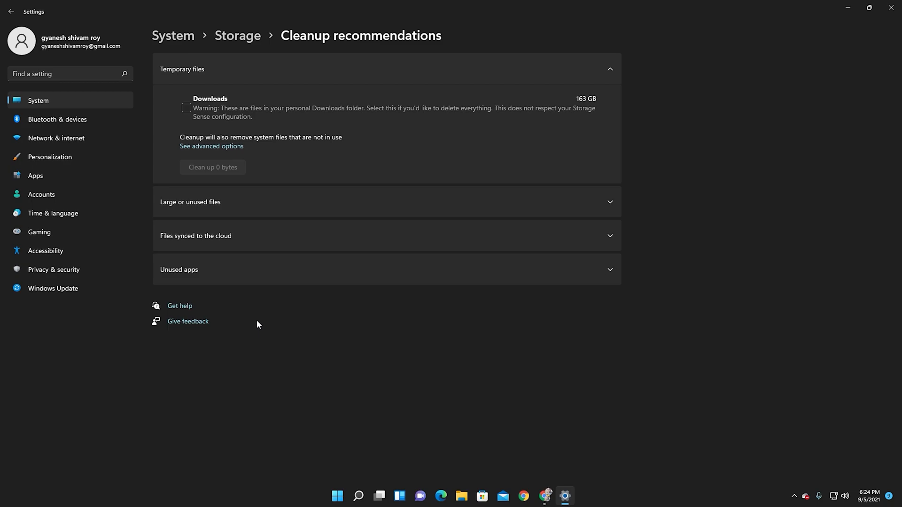
mouse_move(201, 167)
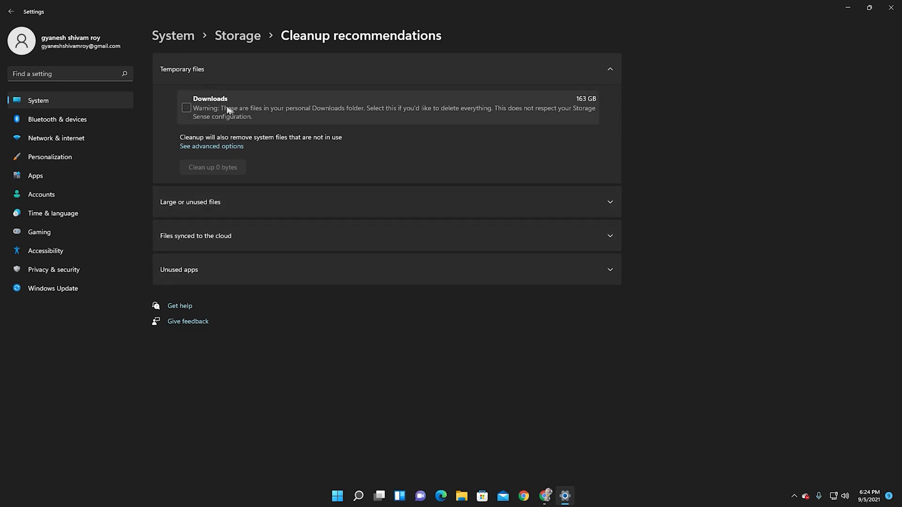
left_click(182, 69)
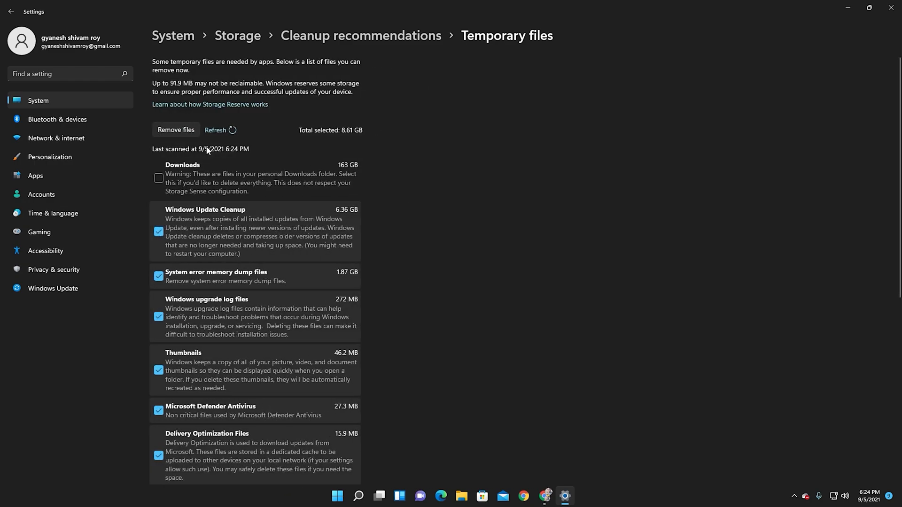
mouse_move(238, 218)
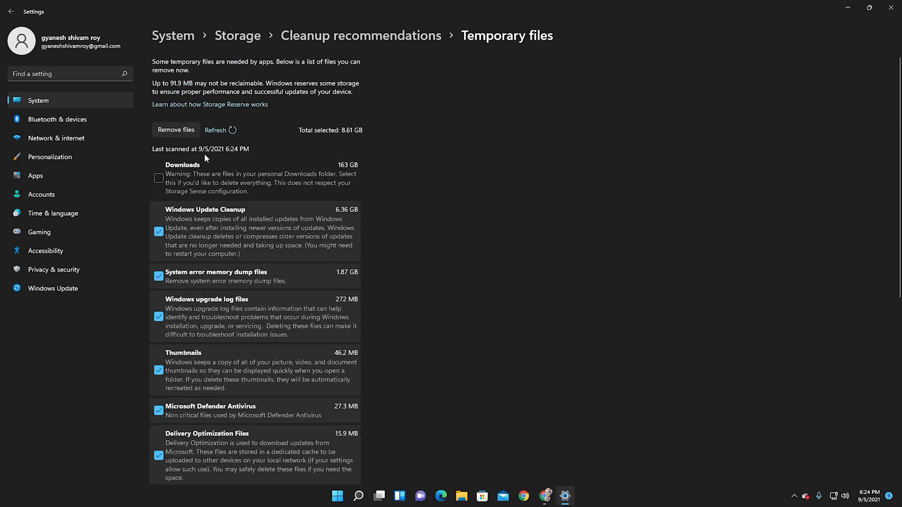
left_click(158, 177)
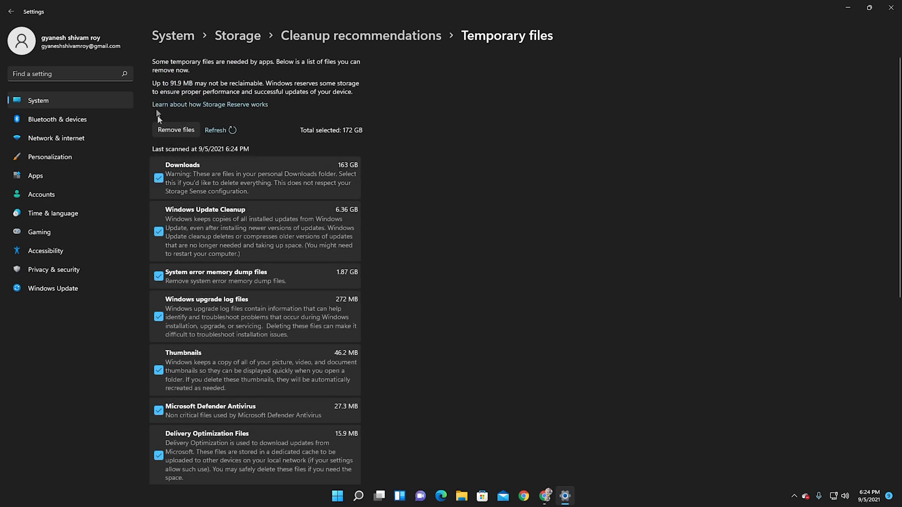
left_click(10, 10)
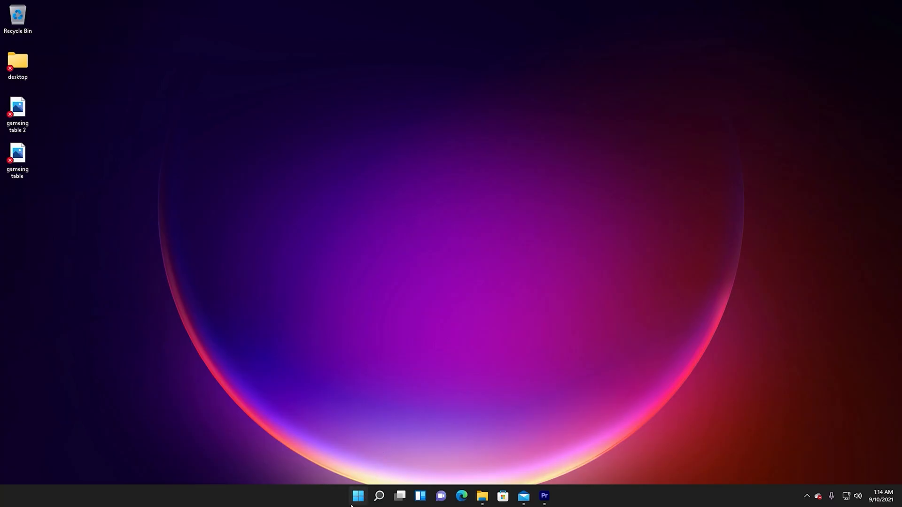
Search Start for 'apps and' and open the Apps & features page.
left_click(357, 496)
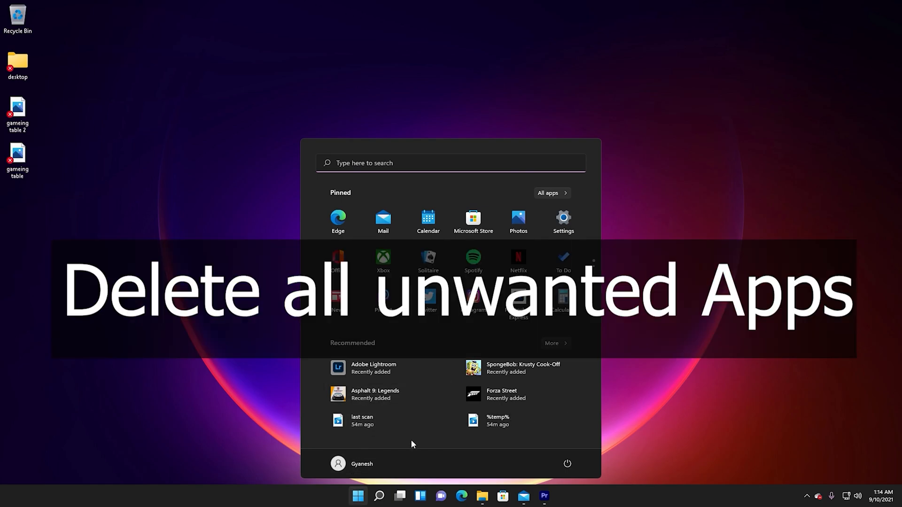
type("apps an")
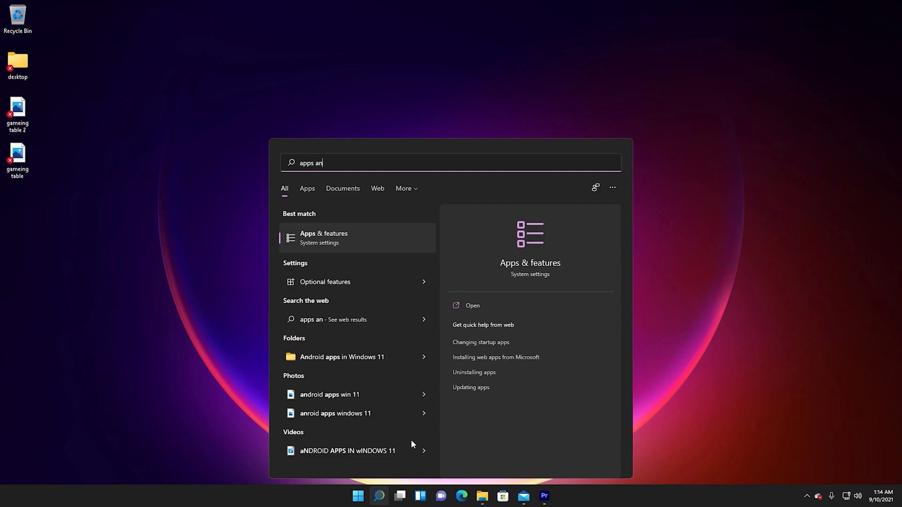
type("d")
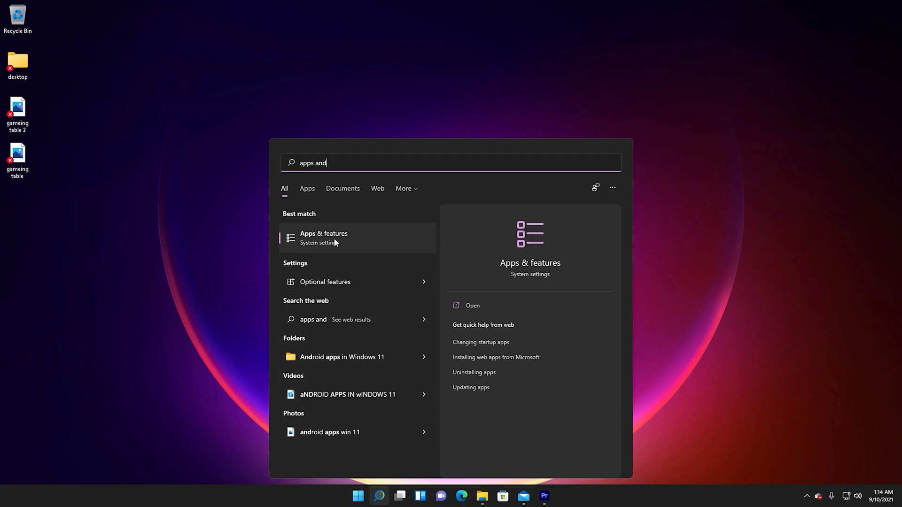
left_click(323, 238)
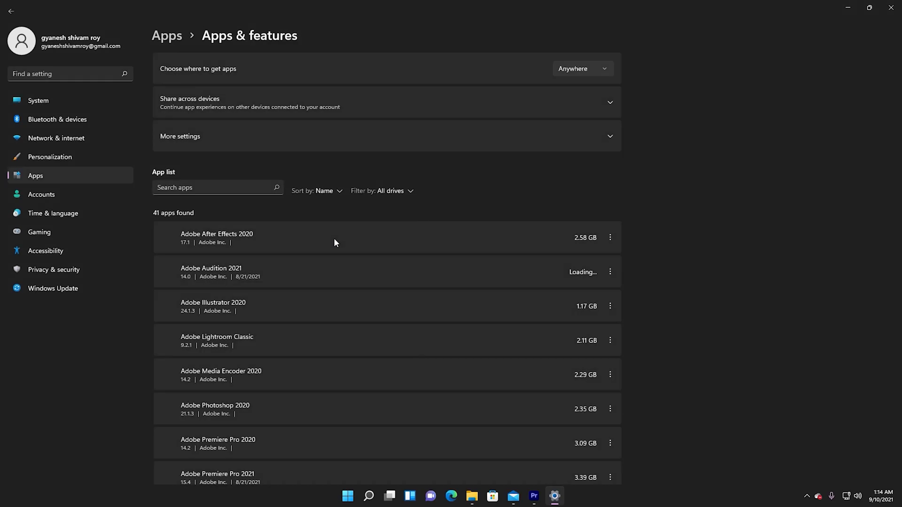
Uninstall CPUID CPU-Z MSI 1.96 from Apps & features and acknowledge the successful removal.
scroll("down", 3)
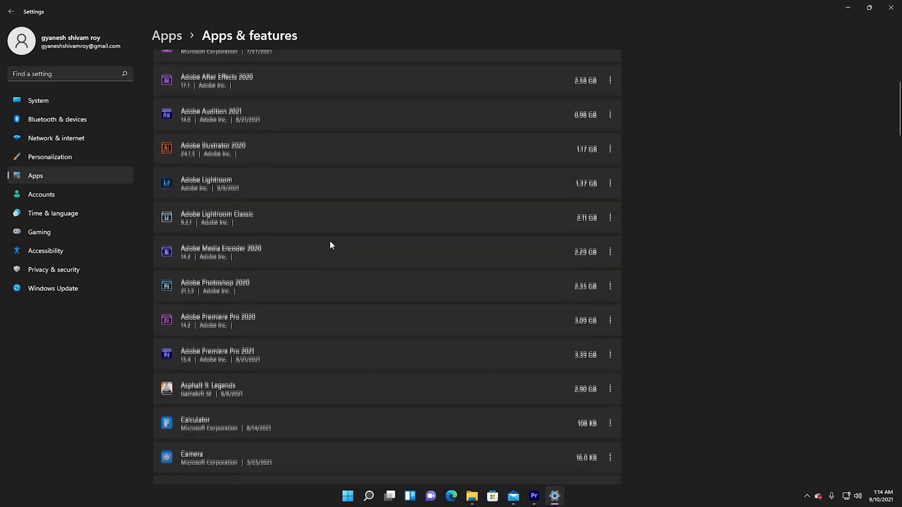
scroll("down", 3)
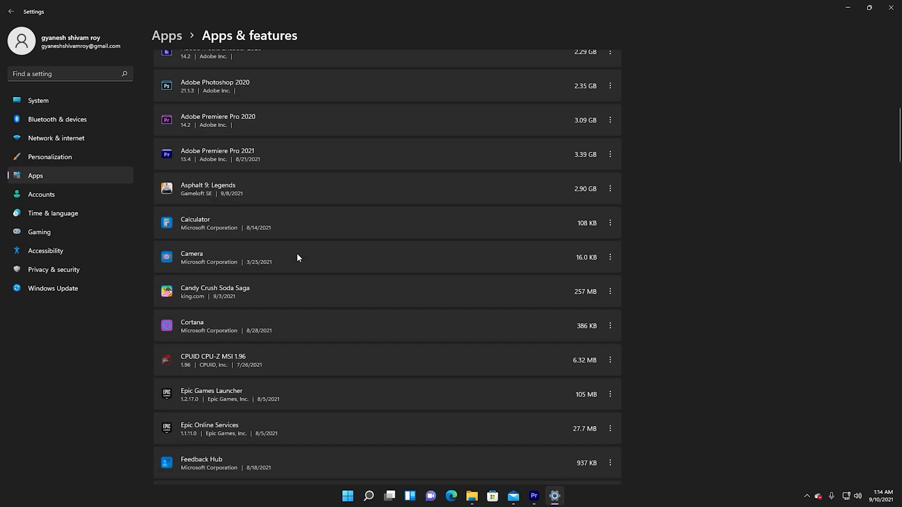
scroll("down", 3)
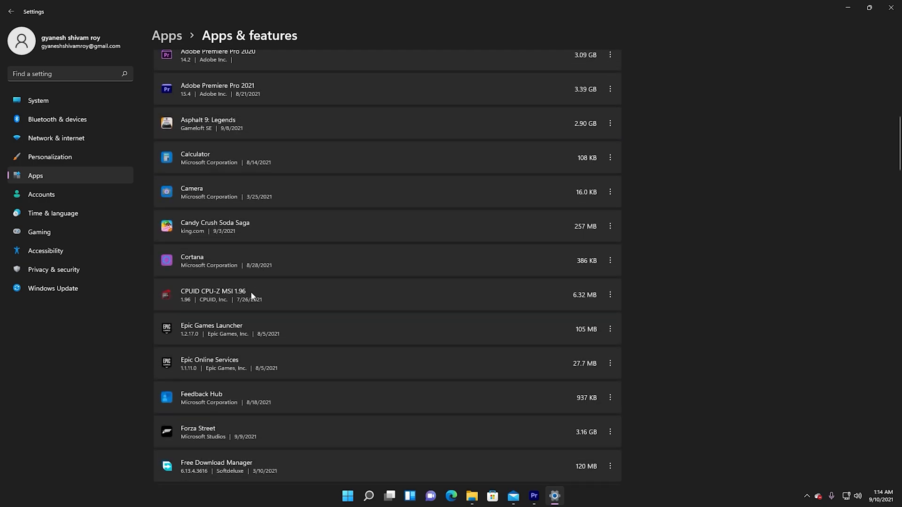
left_click(609, 329)
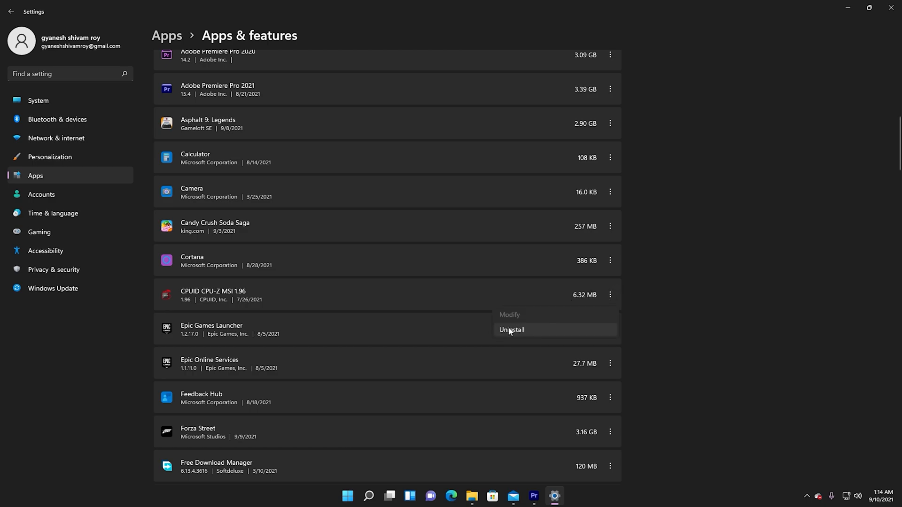
left_click(512, 330)
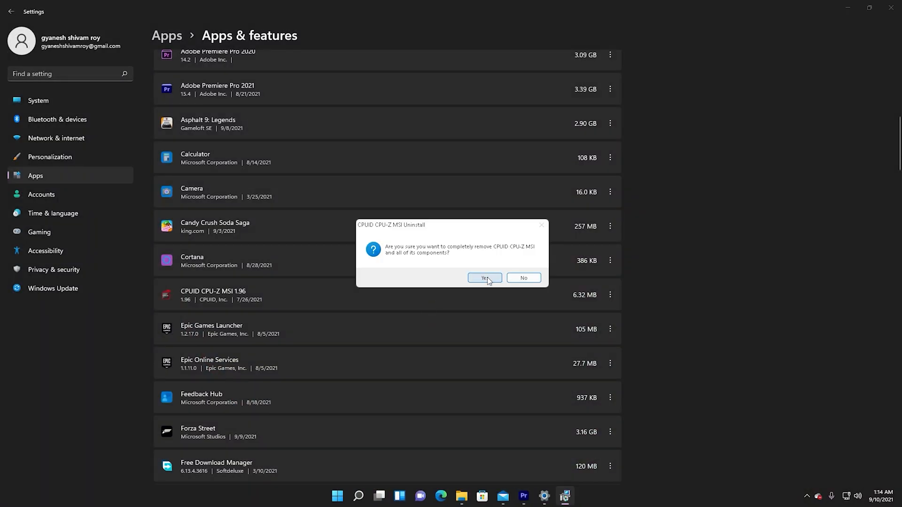
left_click(482, 277)
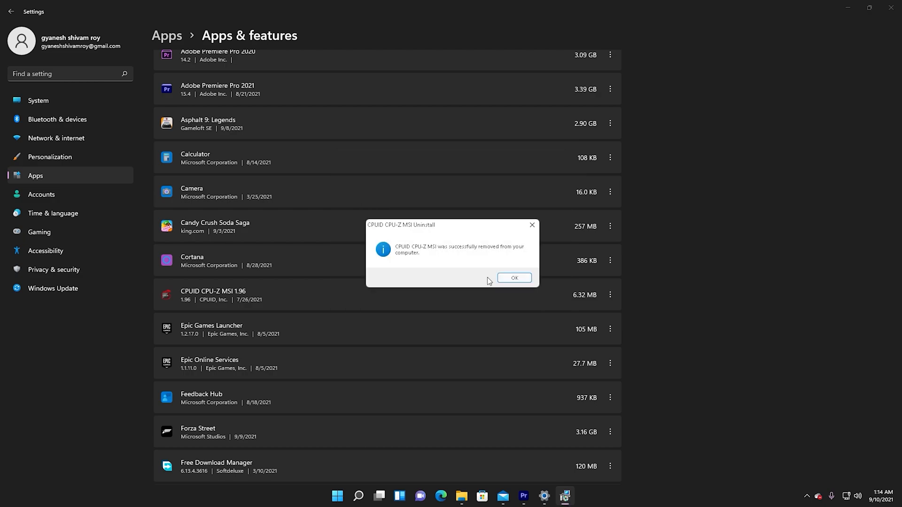
left_click(513, 277)
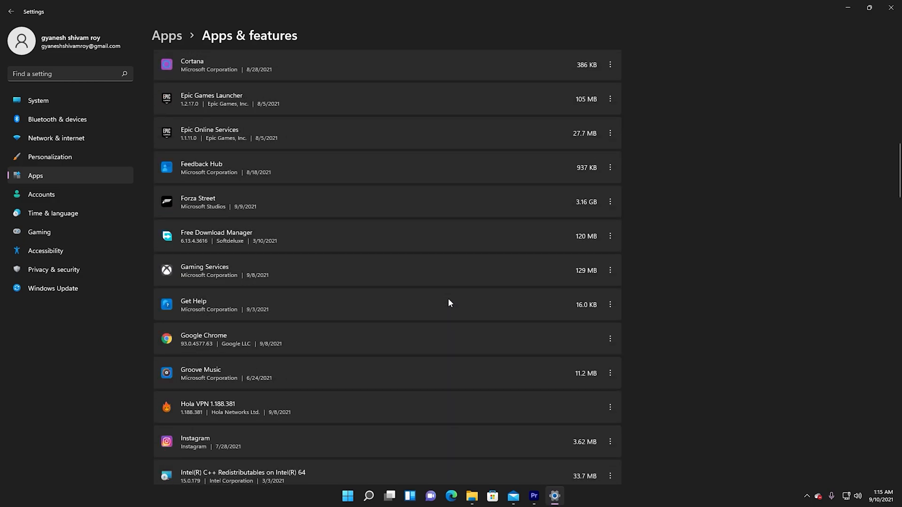
scroll("down", 3)
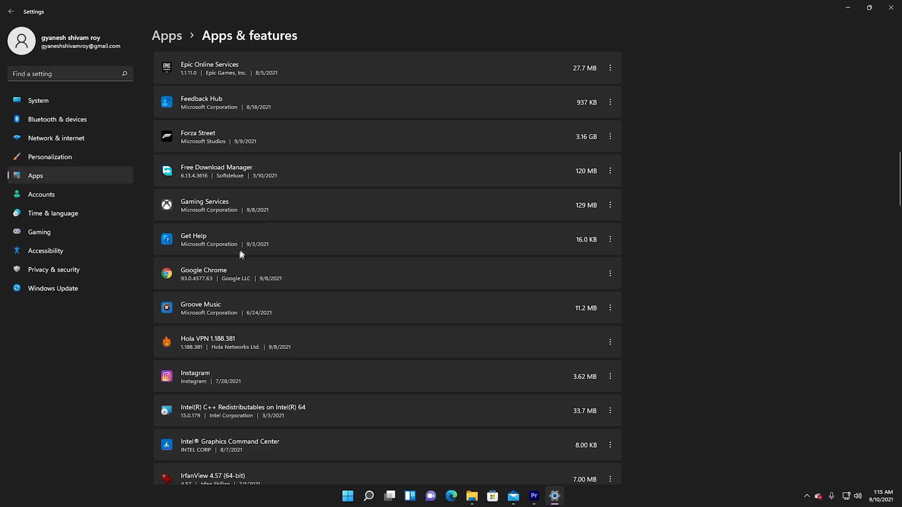
scroll("down", 3)
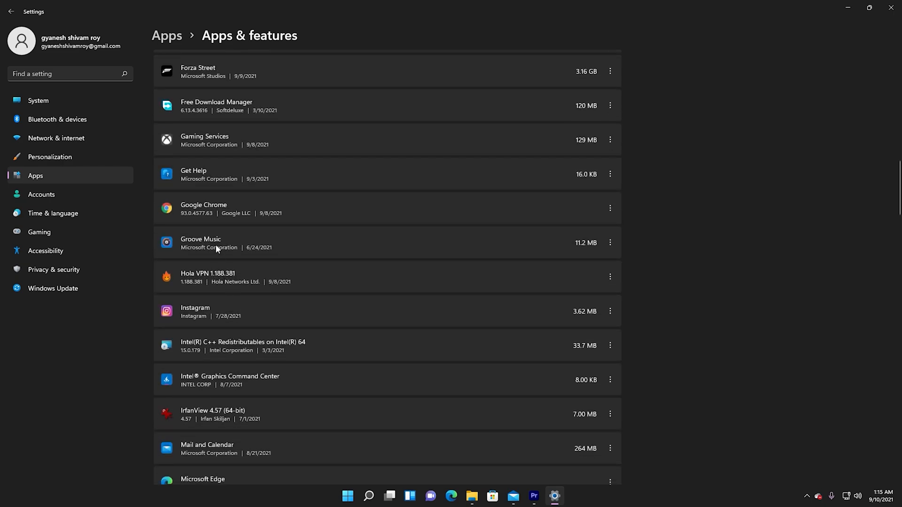
mouse_move(207, 286)
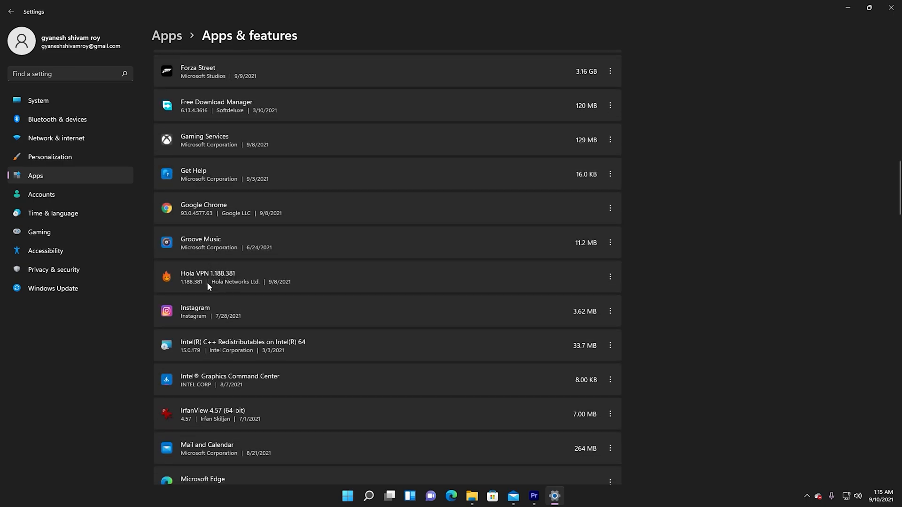
scroll("down", 3)
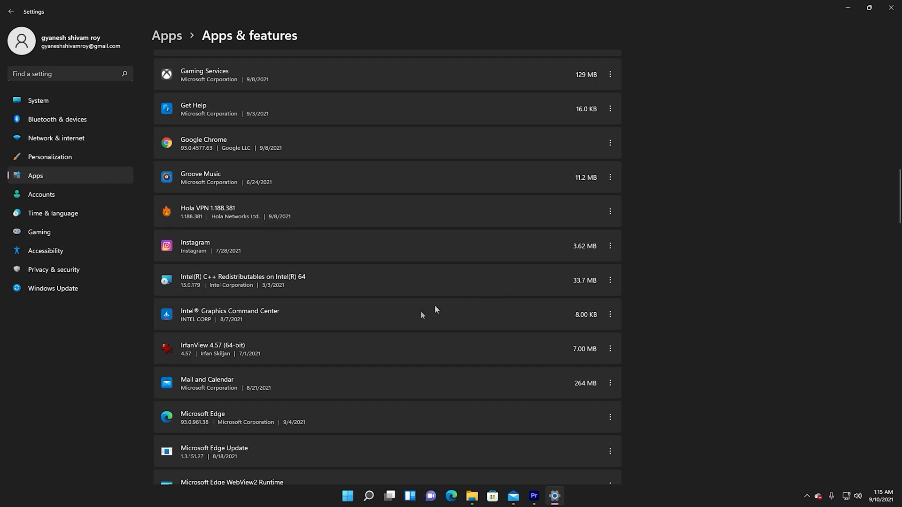
scroll("down", 3)
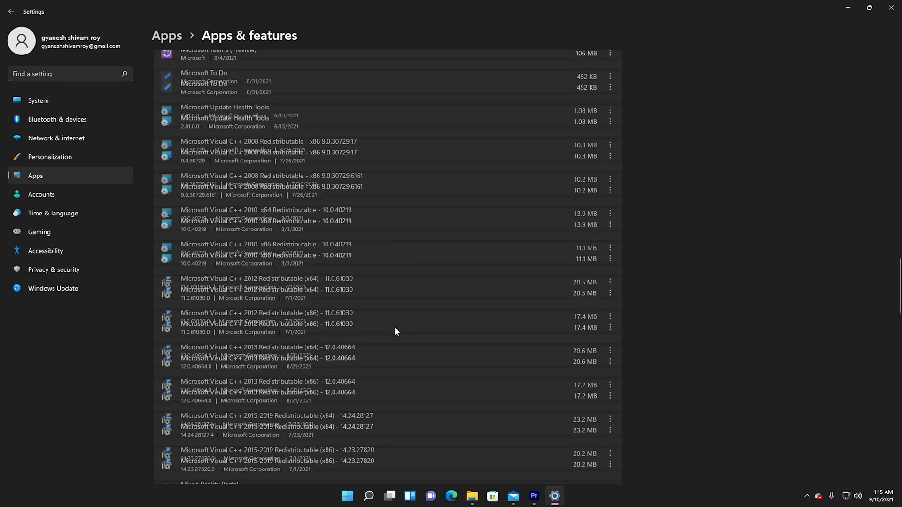
scroll("down", 3)
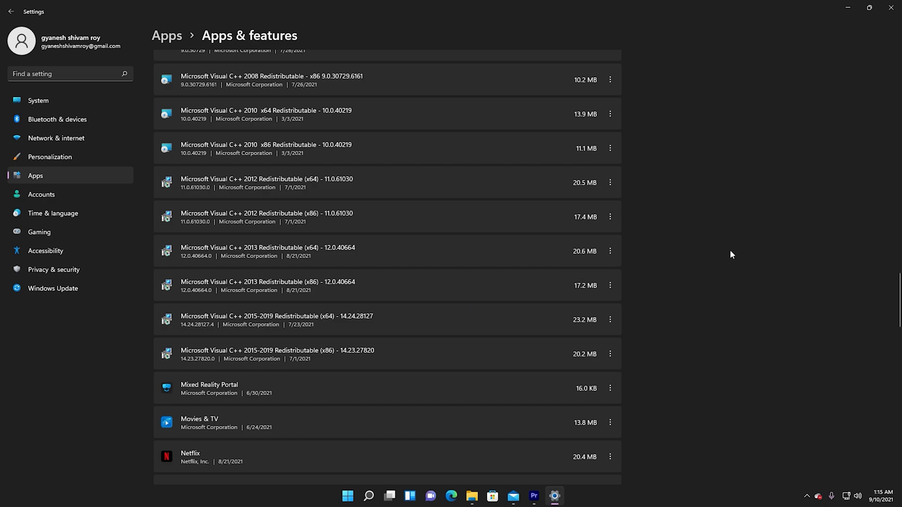